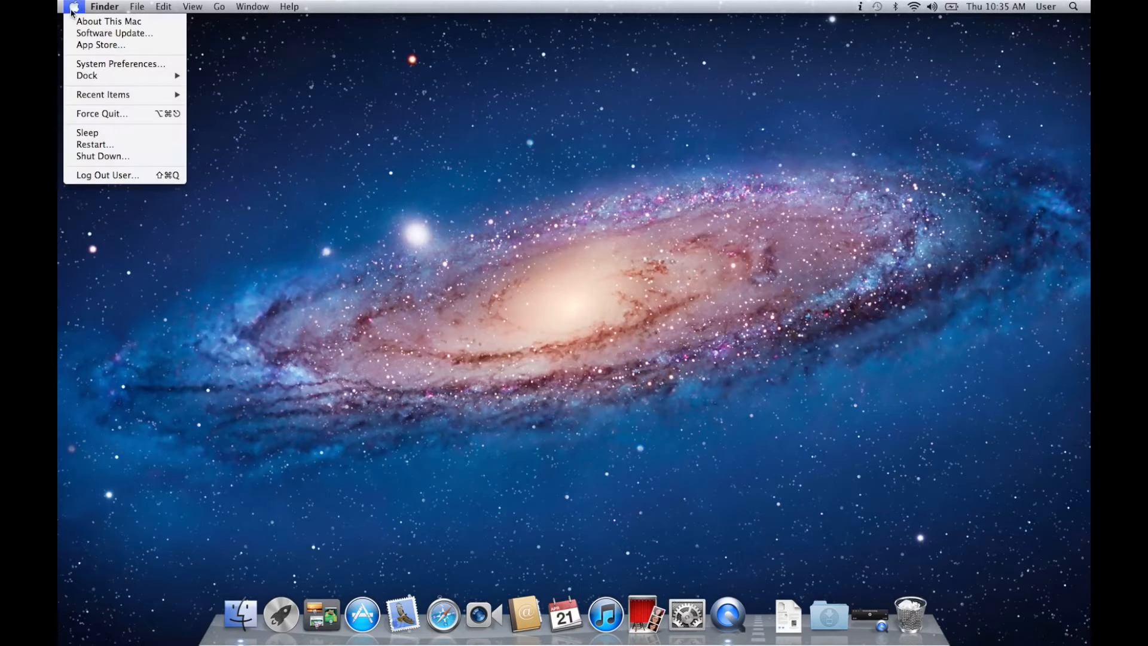
Step: Check this MacBook's model and hardware overview in About This Mac
{"action": "left_click", "coordinate": [109, 20]}
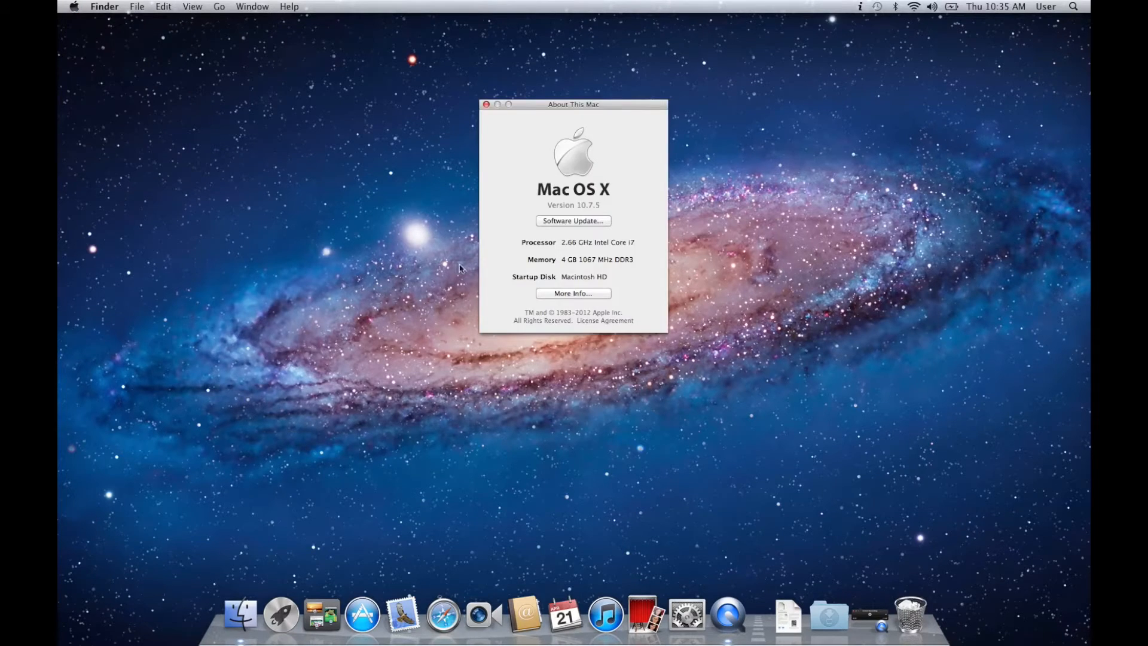
{"action": "left_click", "coordinate": [573, 293]}
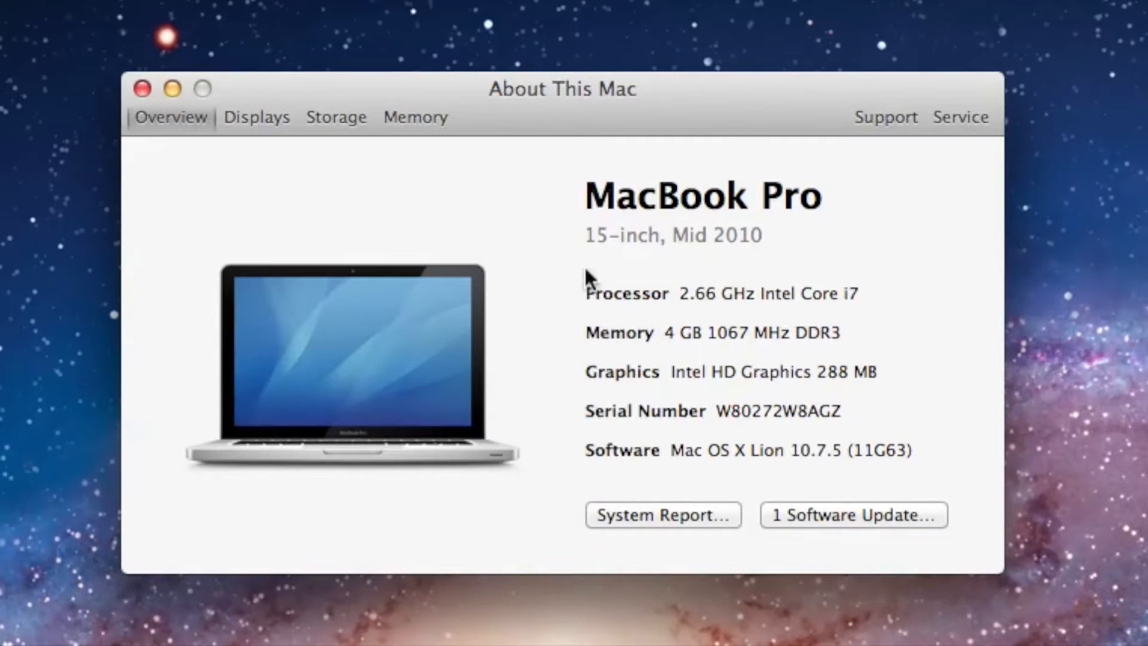
{"action": "triple_click", "coordinate": [670, 236]}
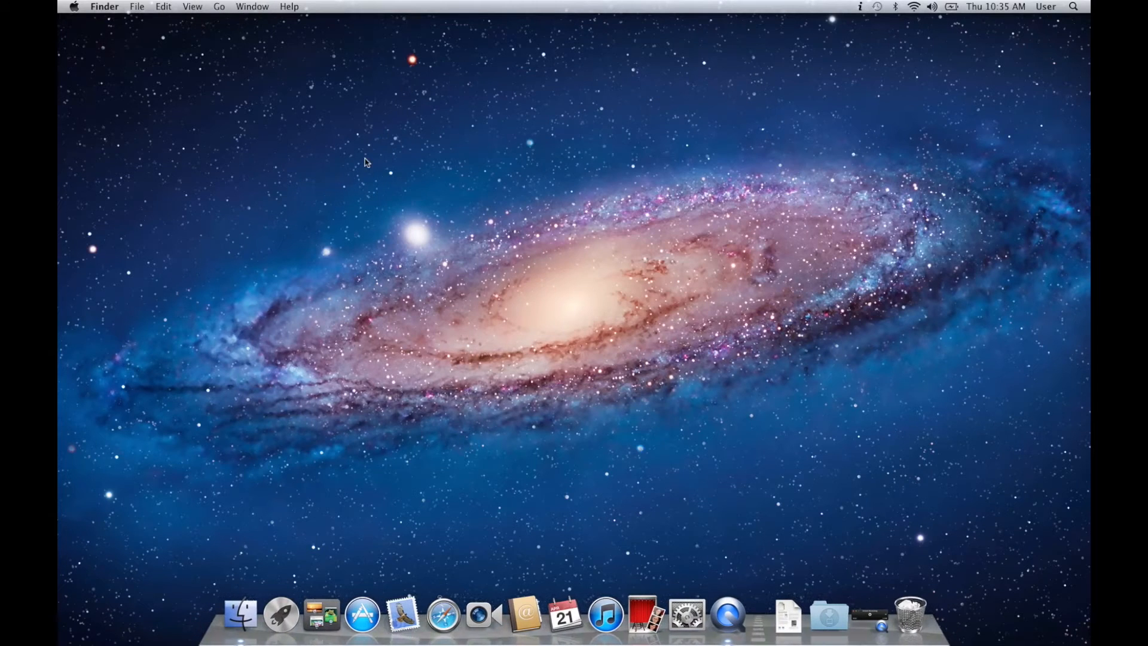
{"action": "mouse_move", "coordinate": [442, 613]}
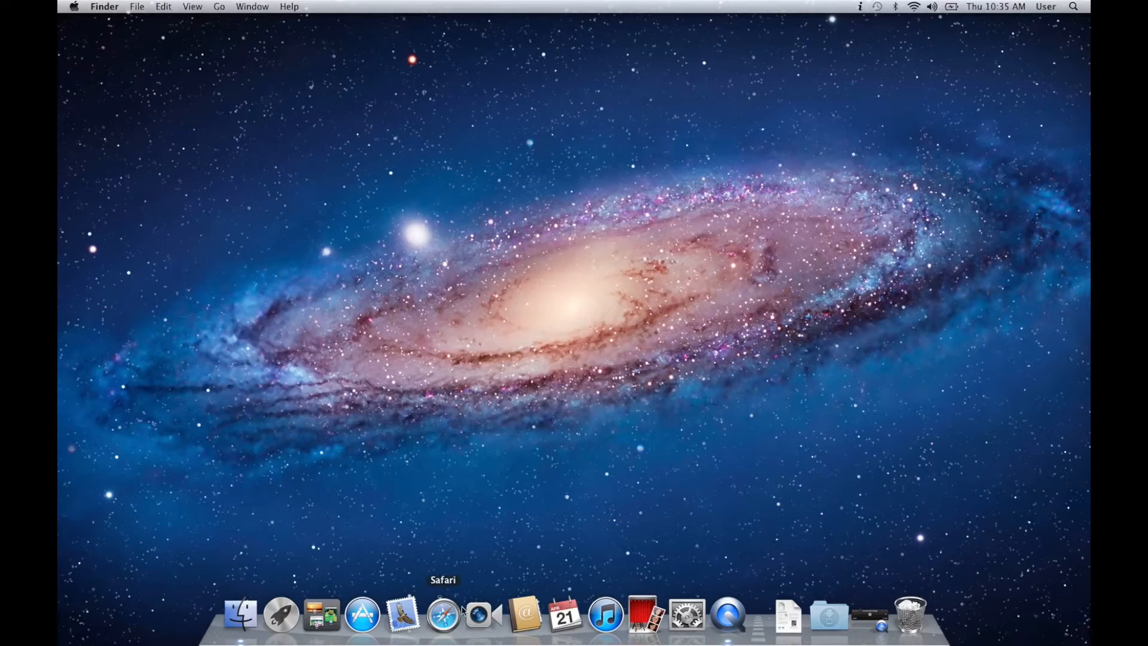
Step: In Safari, go to Save Apple Dollars Upgrades > Setup RAID System and scroll to the MacBook RAID table
{"action": "left_click", "coordinate": [442, 615]}
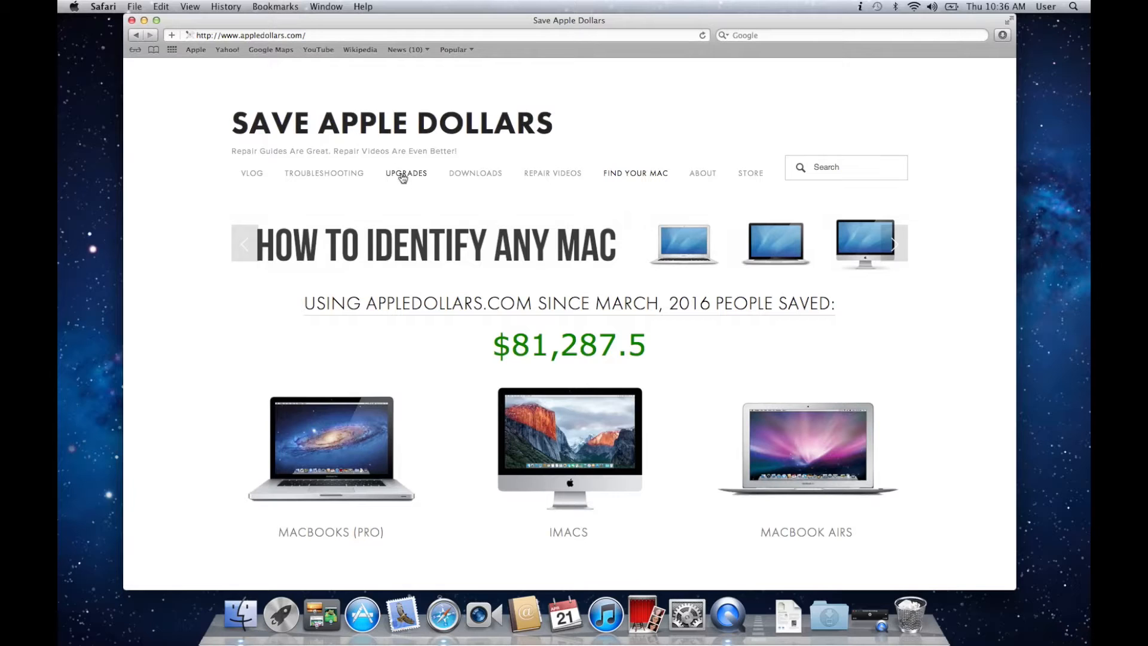
{"action": "left_click", "coordinate": [406, 173]}
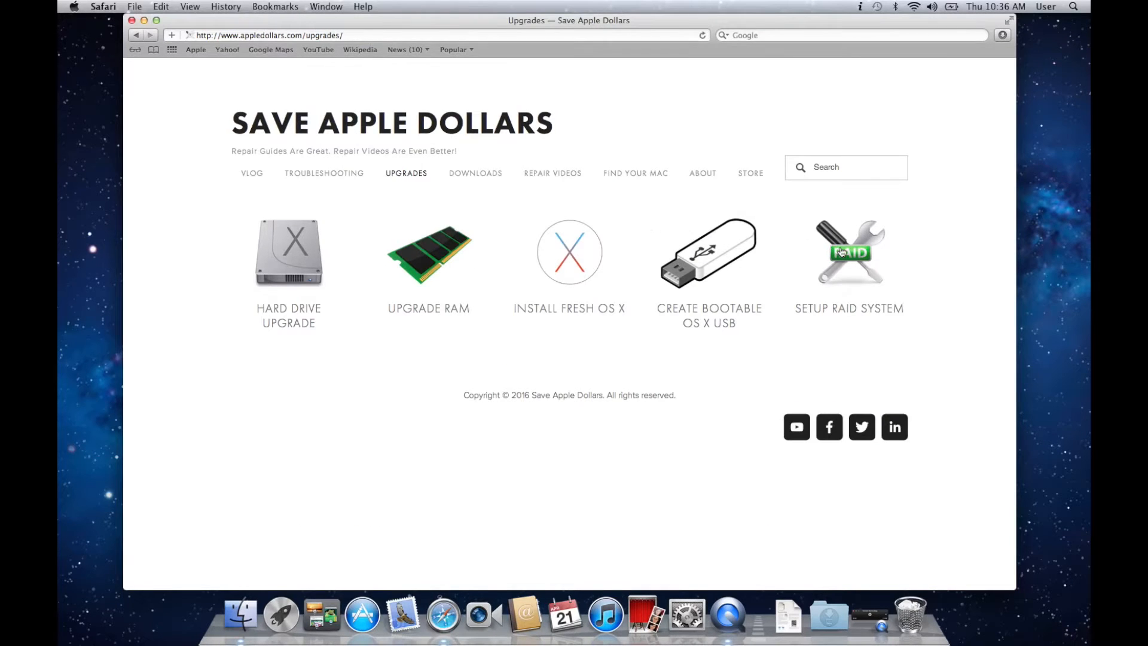
{"action": "left_click", "coordinate": [849, 252]}
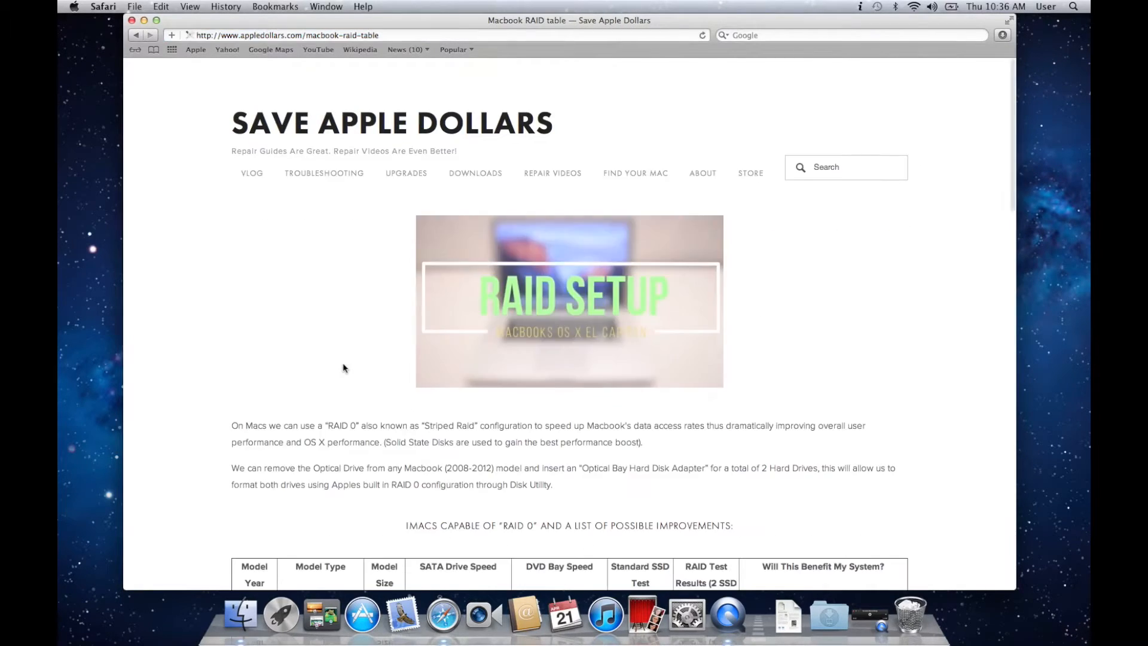
{"action": "scroll", "scroll_direction": "down", "scroll_amount": 3}
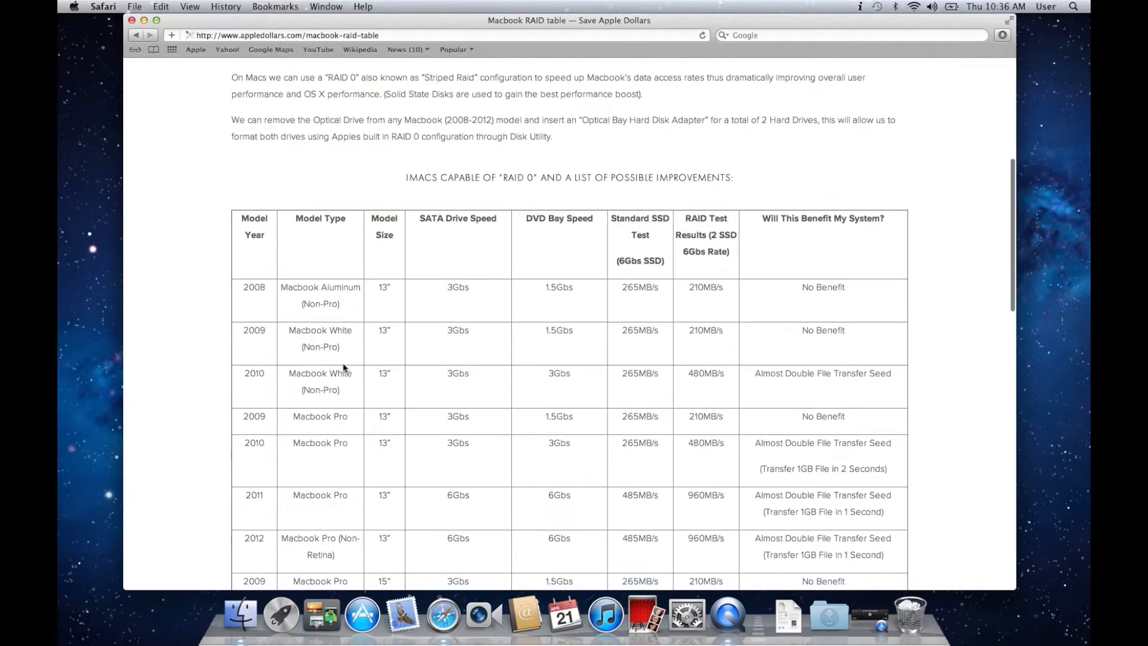
{"action": "scroll", "scroll_direction": "down", "scroll_amount": 3}
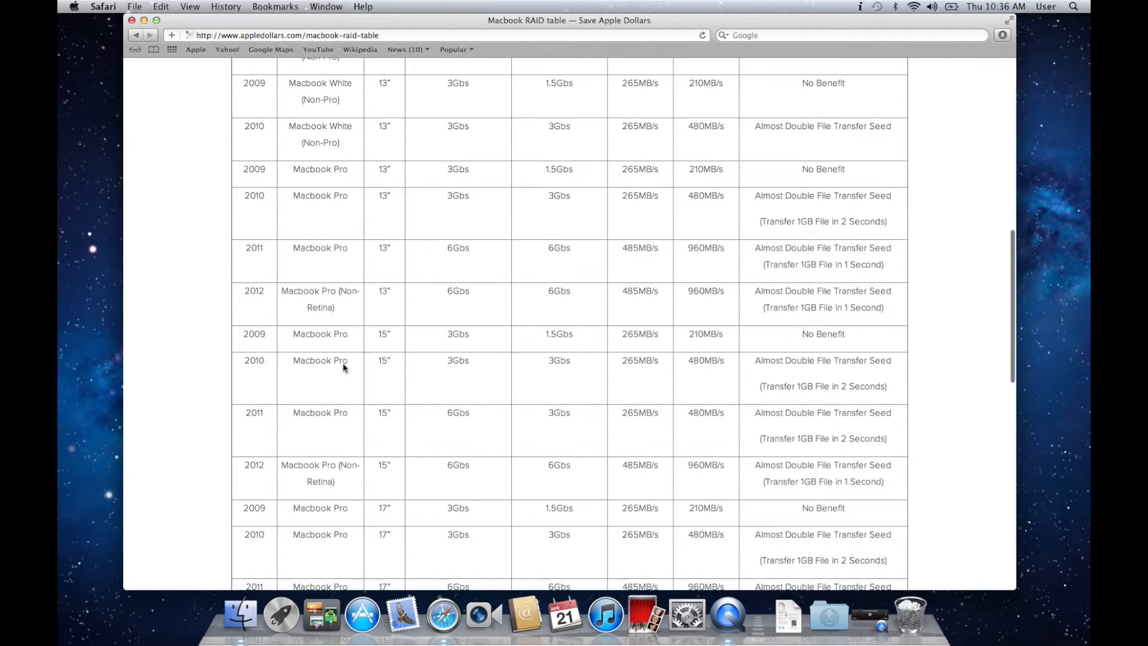
{"action": "scroll", "scroll_direction": "down", "scroll_amount": 3}
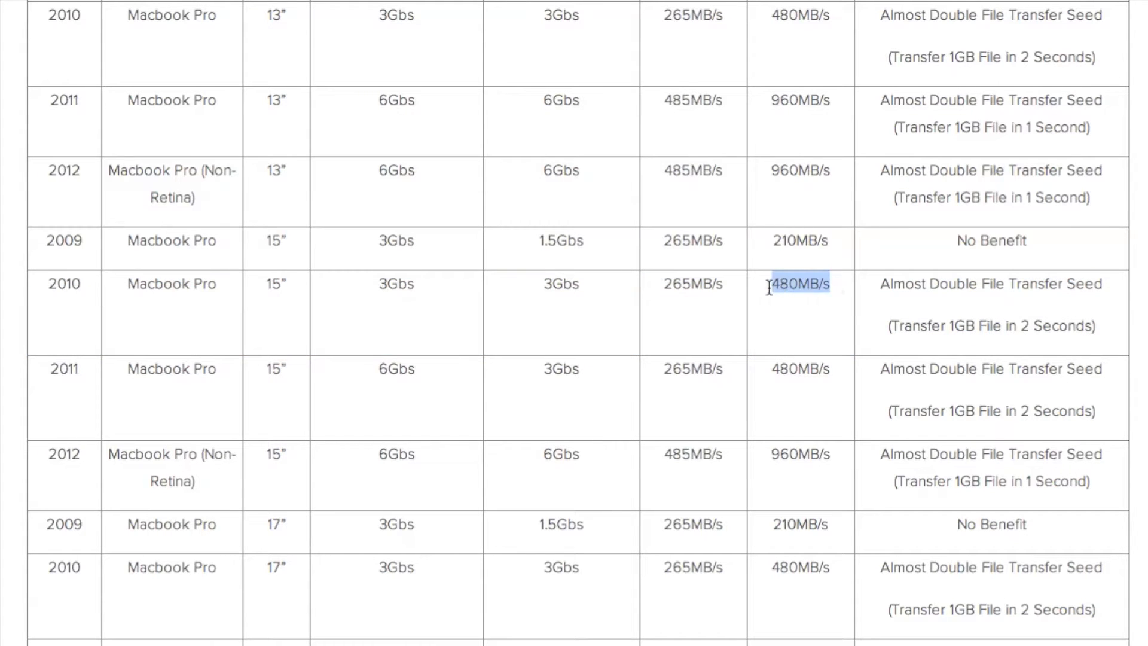
{"action": "mouse_move", "coordinate": [419, 296]}
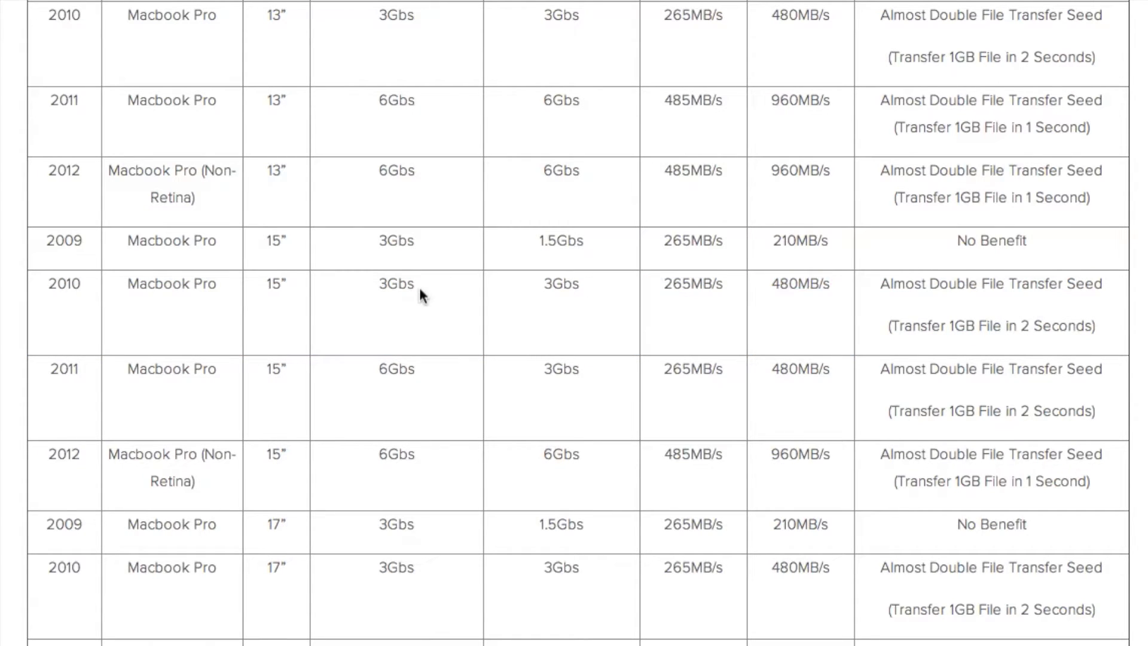
{"action": "double_click", "coordinate": [395, 283]}
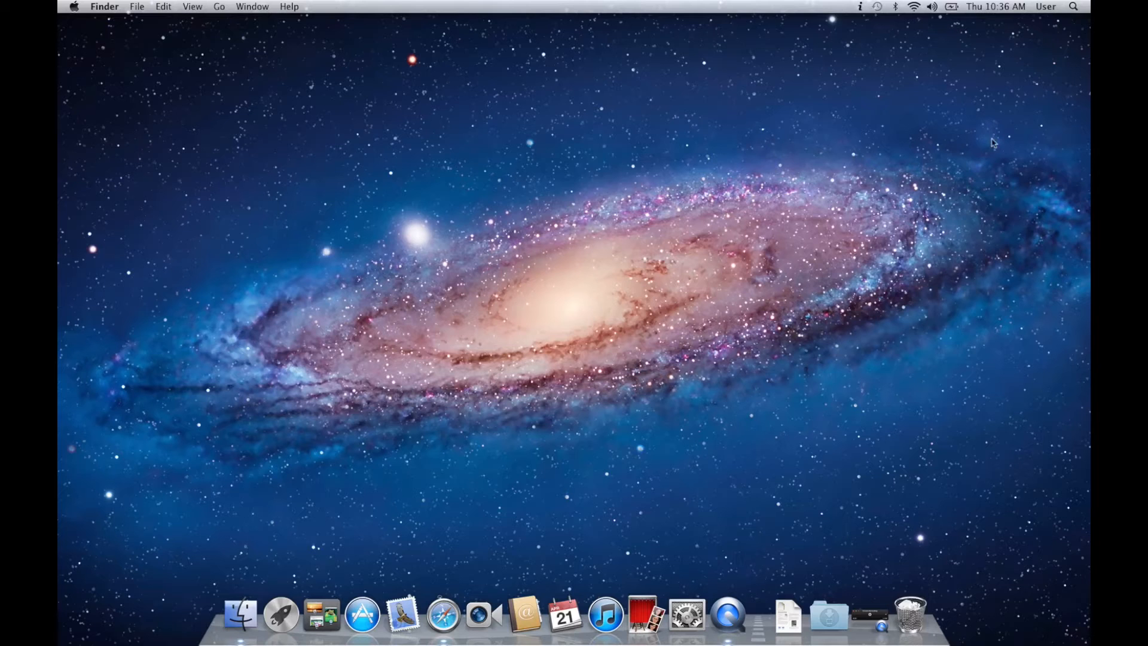
Step: Launch Disk Utility via Spotlight and show the RAID options for the first Kingston drive's partition
{"action": "type", "text": "d"}
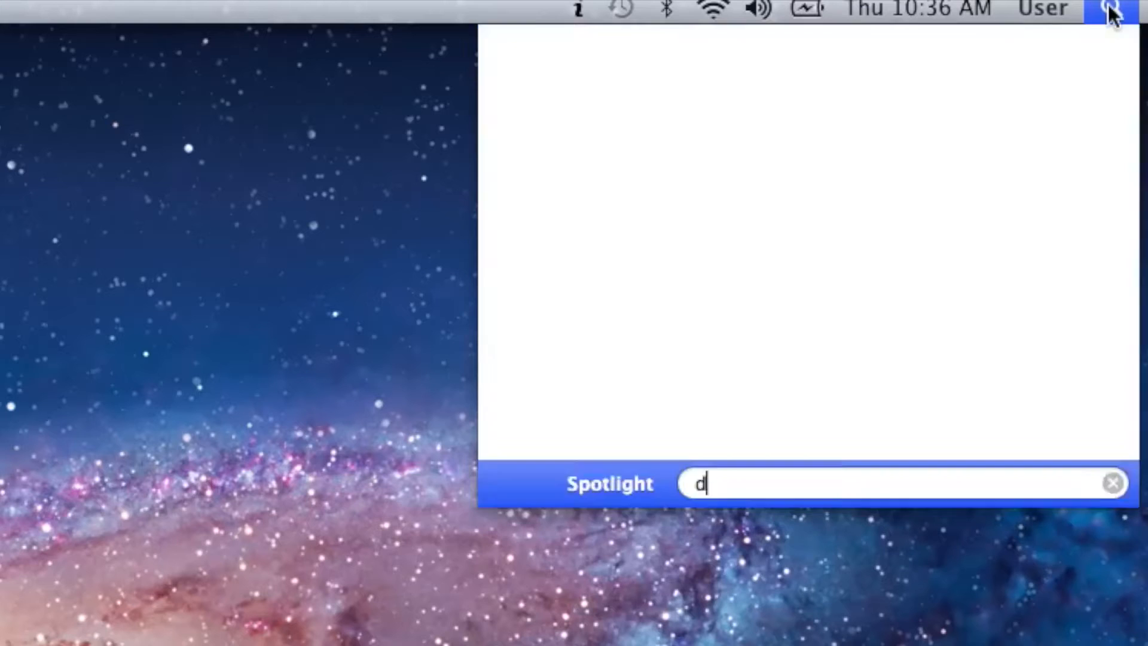
{"action": "type", "text": "is"}
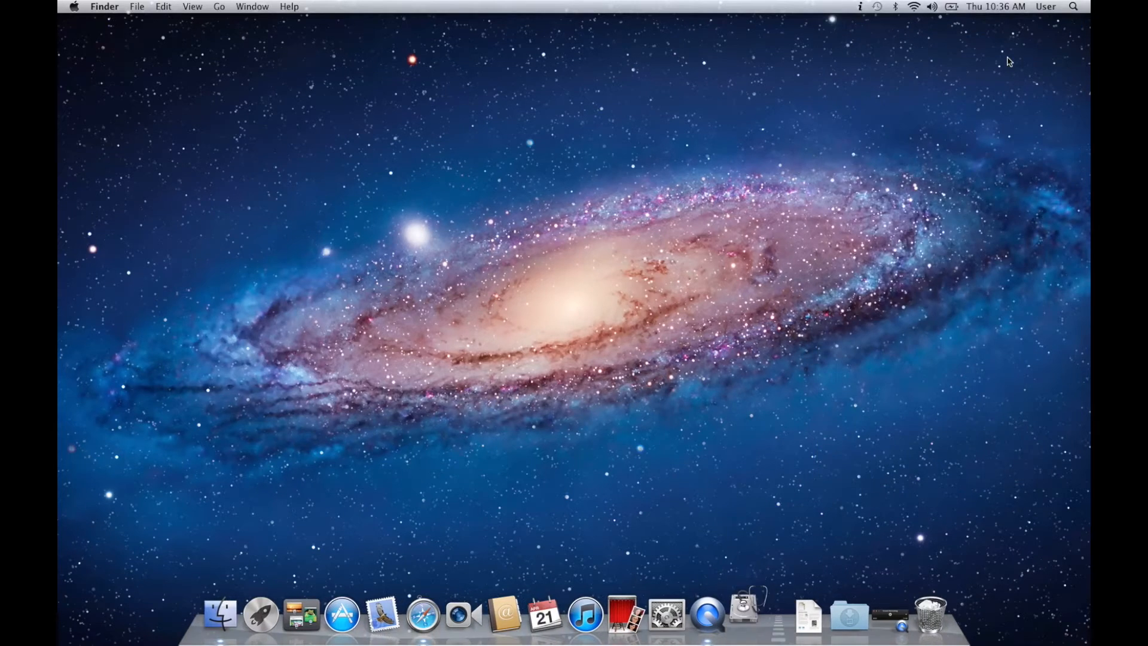
{"action": "left_click", "coordinate": [742, 613]}
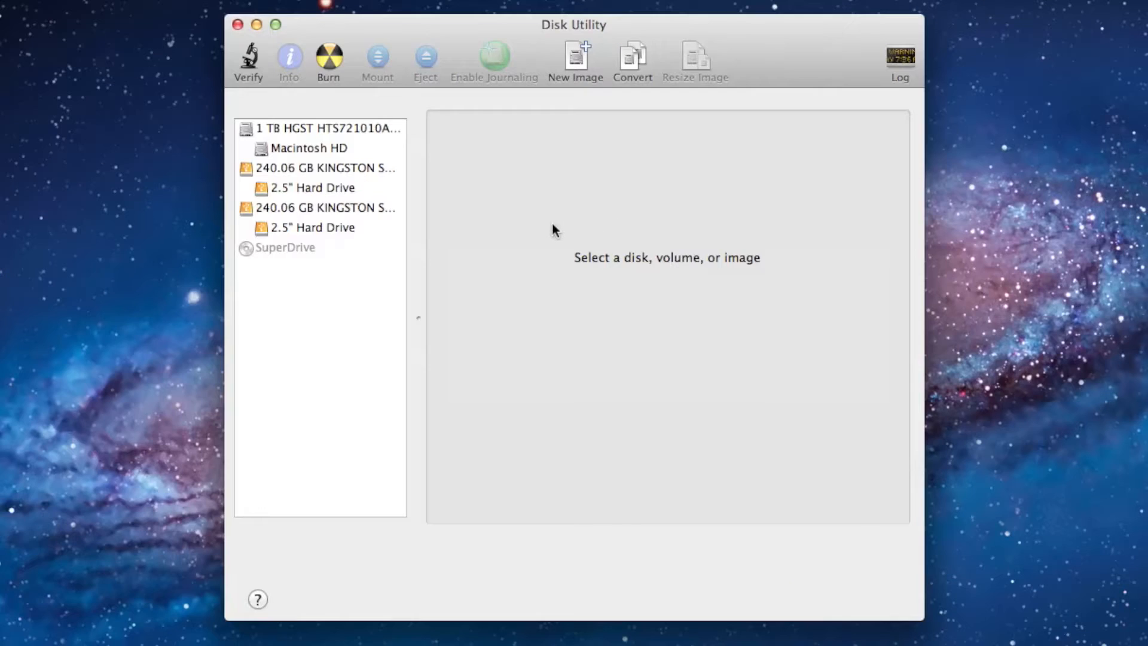
{"action": "left_click", "coordinate": [326, 168]}
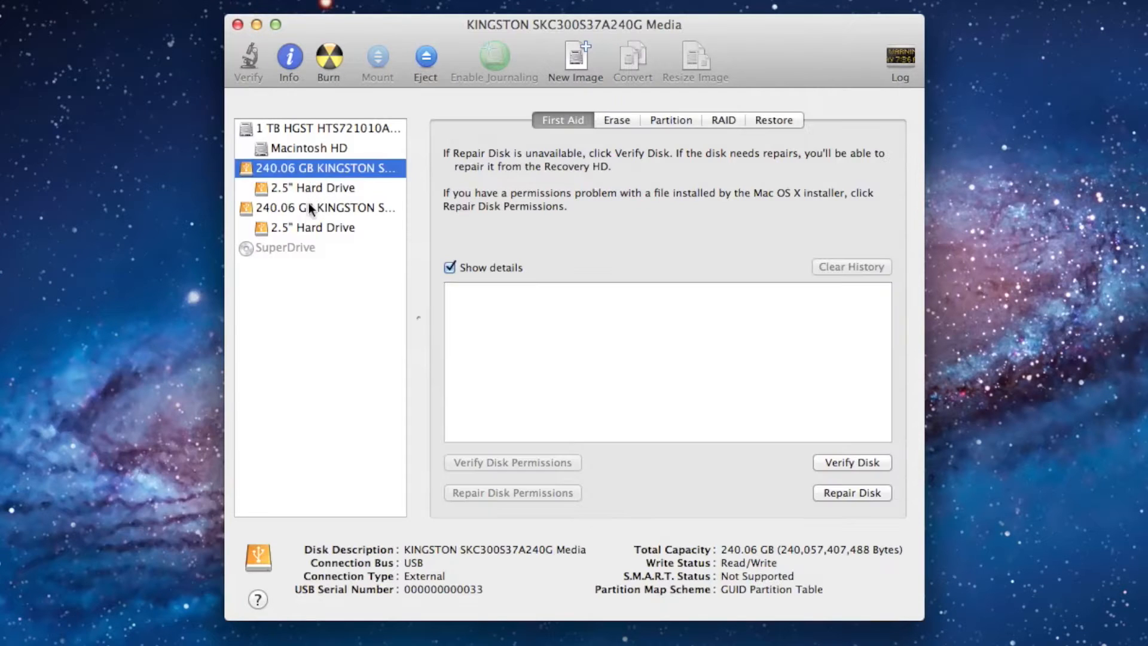
{"action": "left_click", "coordinate": [313, 188]}
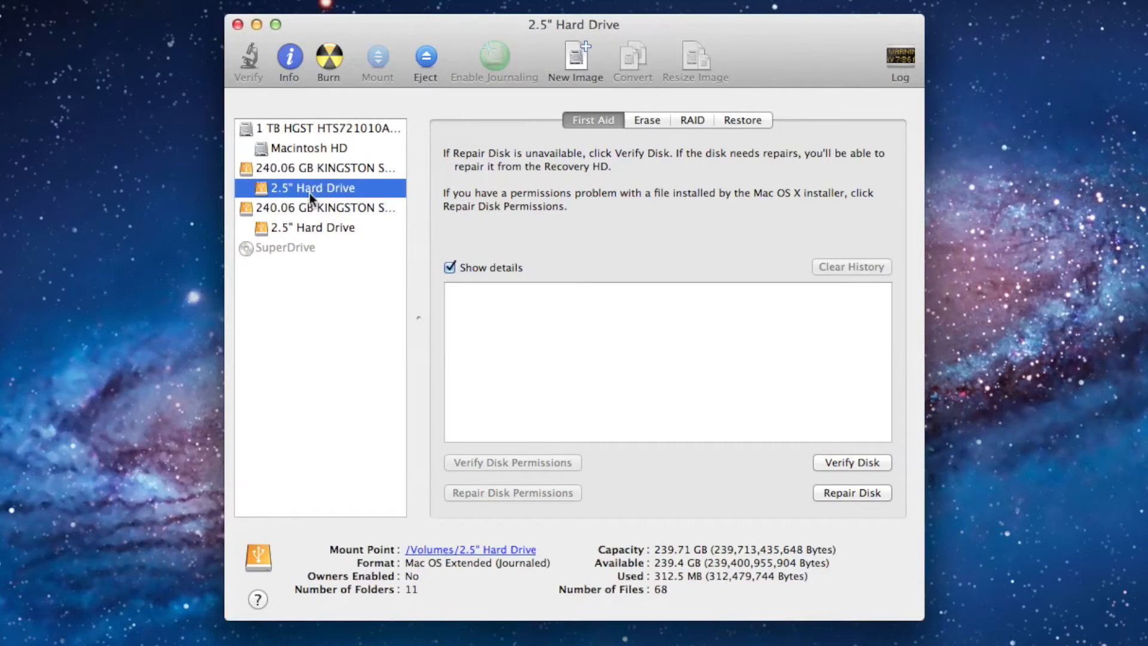
{"action": "left_click", "coordinate": [691, 120]}
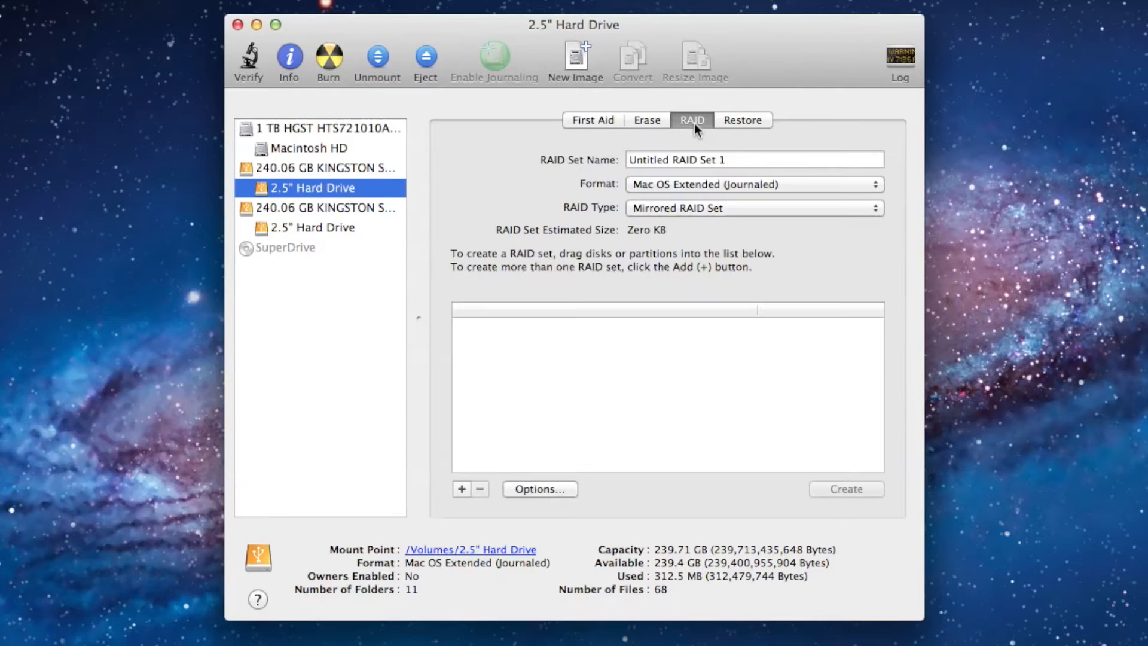
Step: Name the set 'Macintosh SSD RAID', add both Kingston partitions and choose Striped RAID Set
{"action": "left_click", "coordinate": [752, 159]}
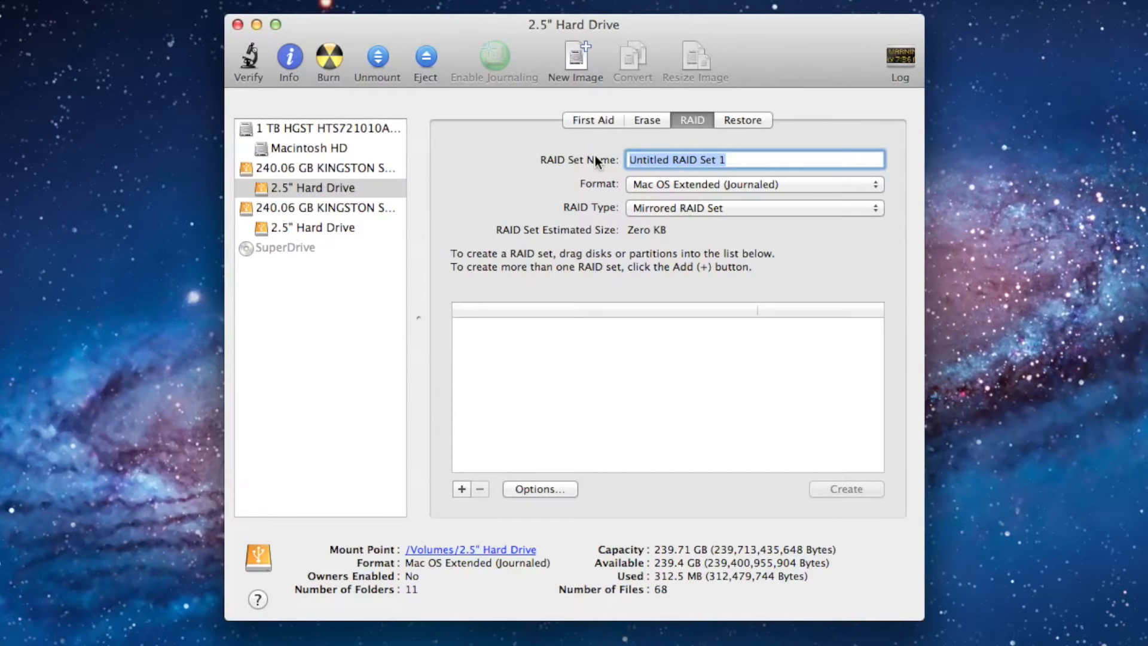
{"action": "type", "text": "Macintosh"}
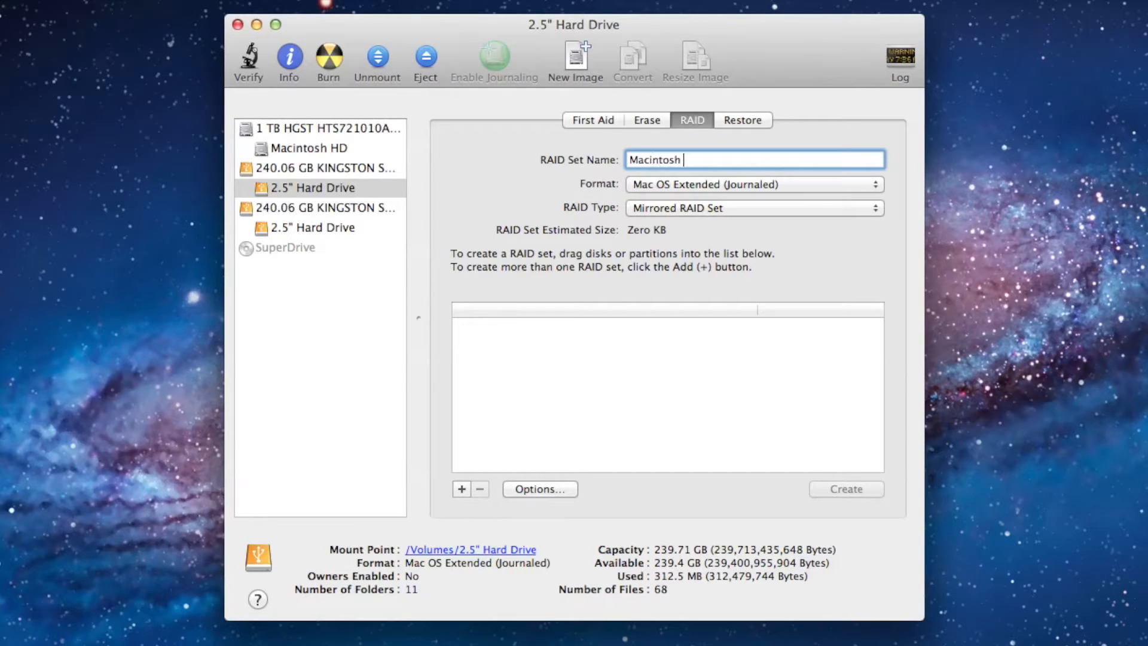
{"action": "type", "text": "SSD RAID"}
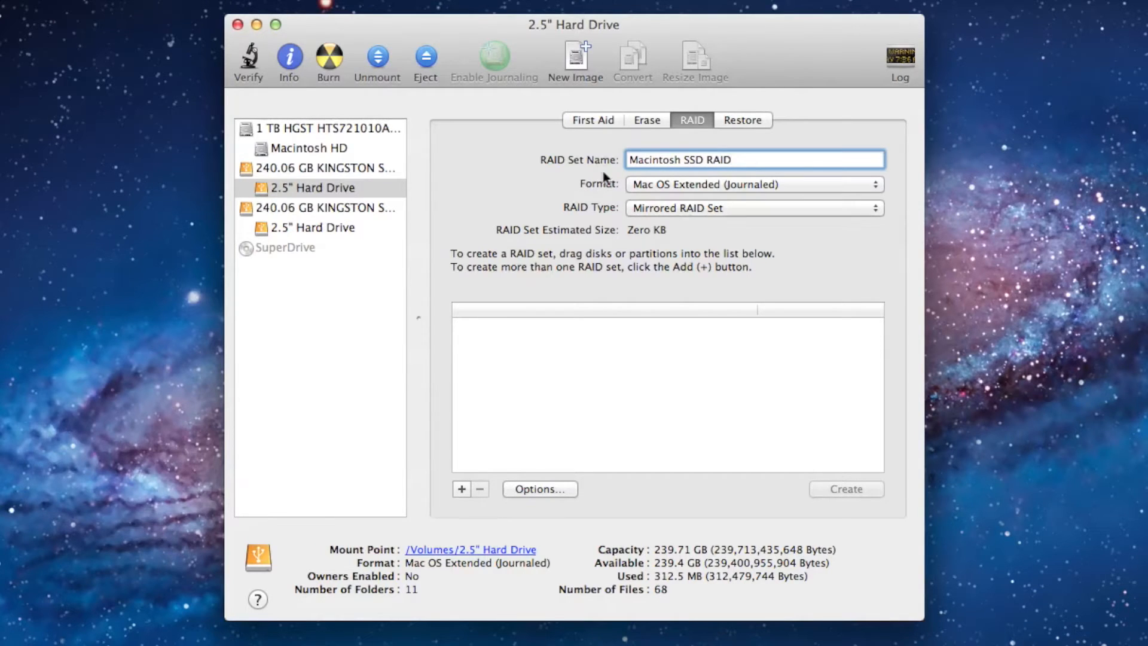
{"action": "left_click", "coordinate": [314, 188]}
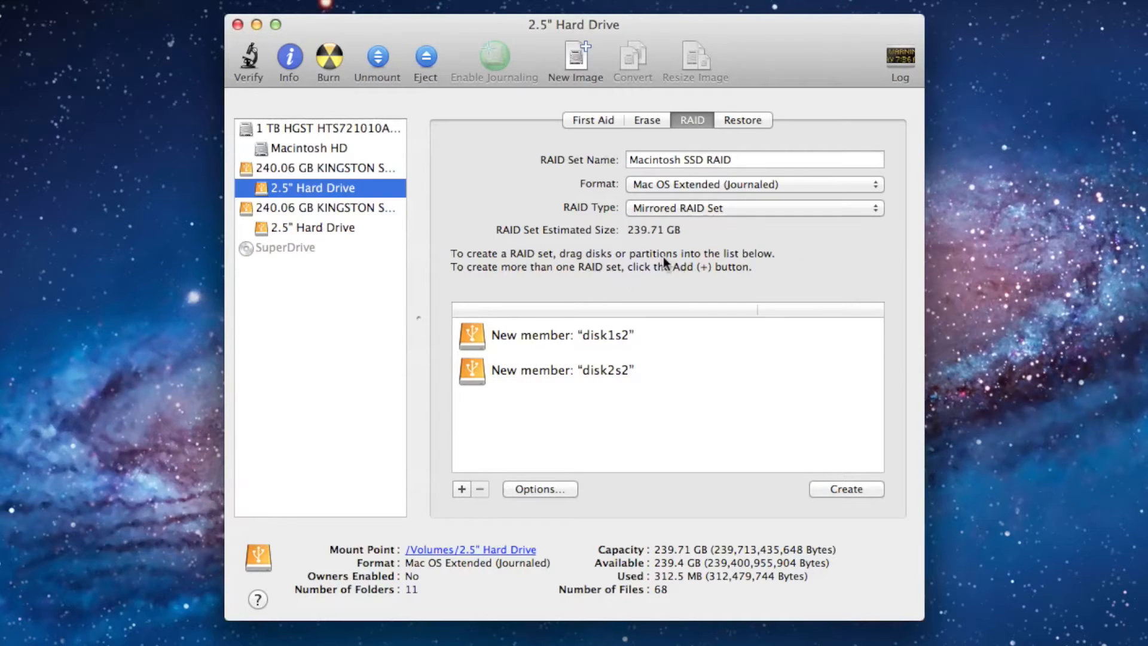
{"action": "mouse_move", "coordinate": [737, 215]}
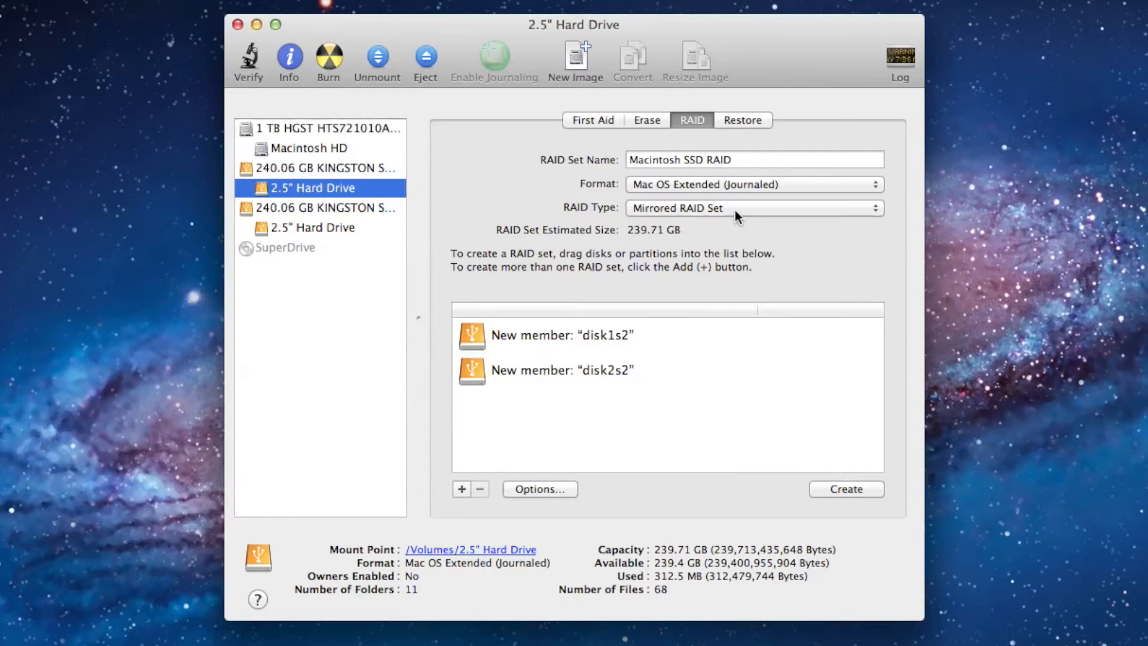
{"action": "left_click", "coordinate": [753, 208]}
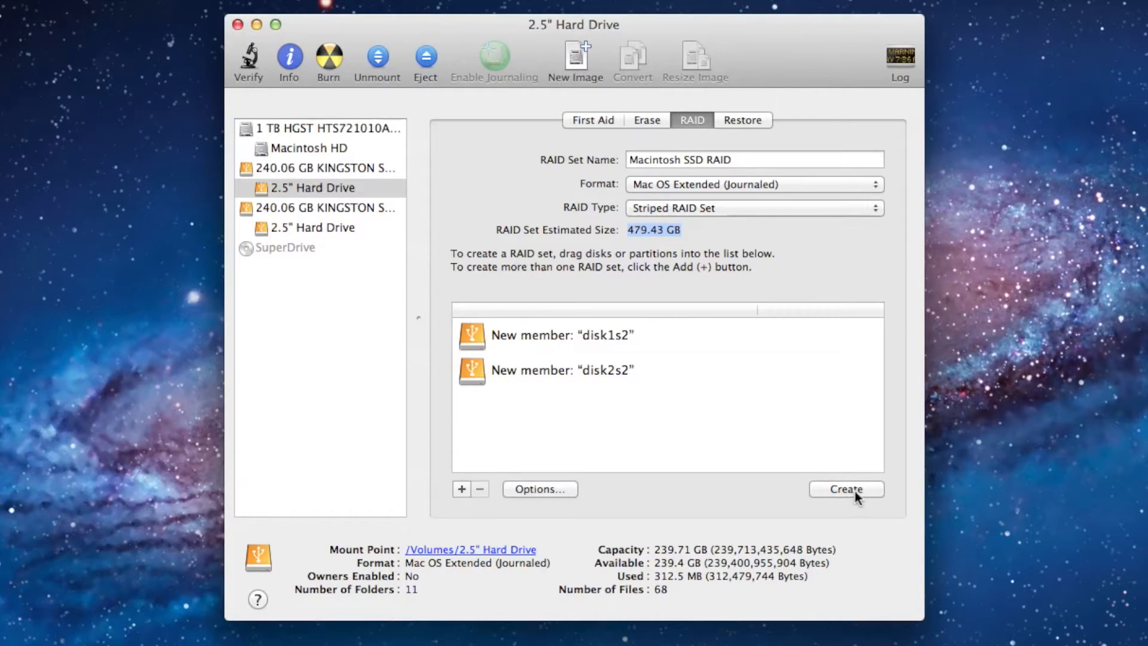
Step: Create the striped set, confirm erasing both drives, decline Time Machine, and select the new 479.43 GB RAID
{"action": "left_click", "coordinate": [846, 489]}
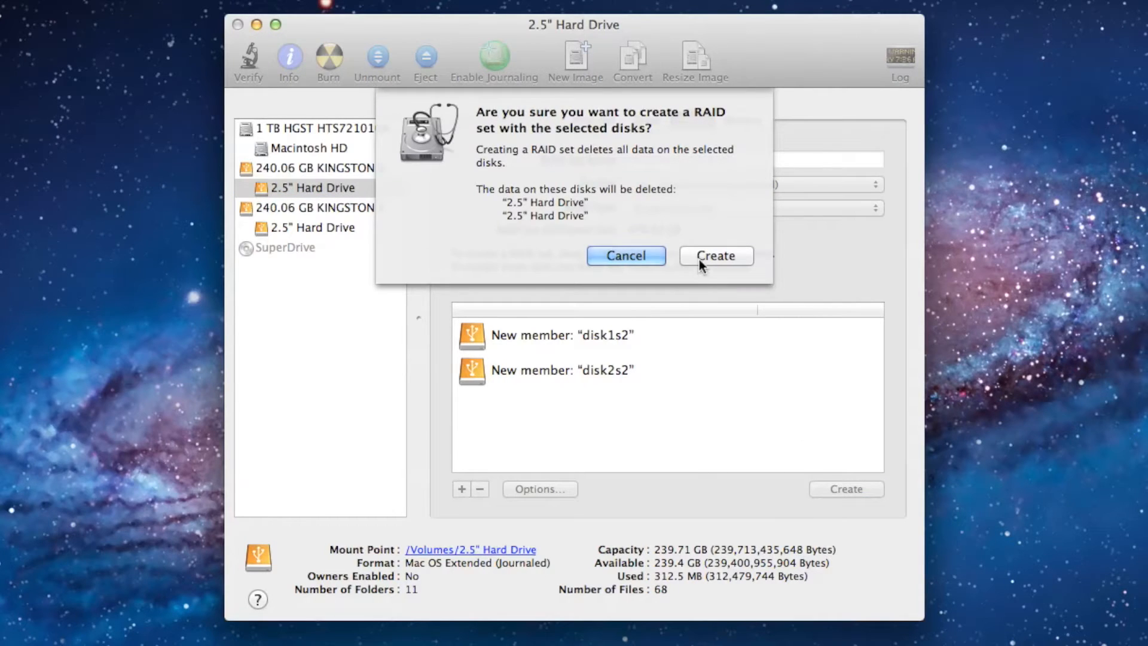
{"action": "left_click", "coordinate": [715, 255]}
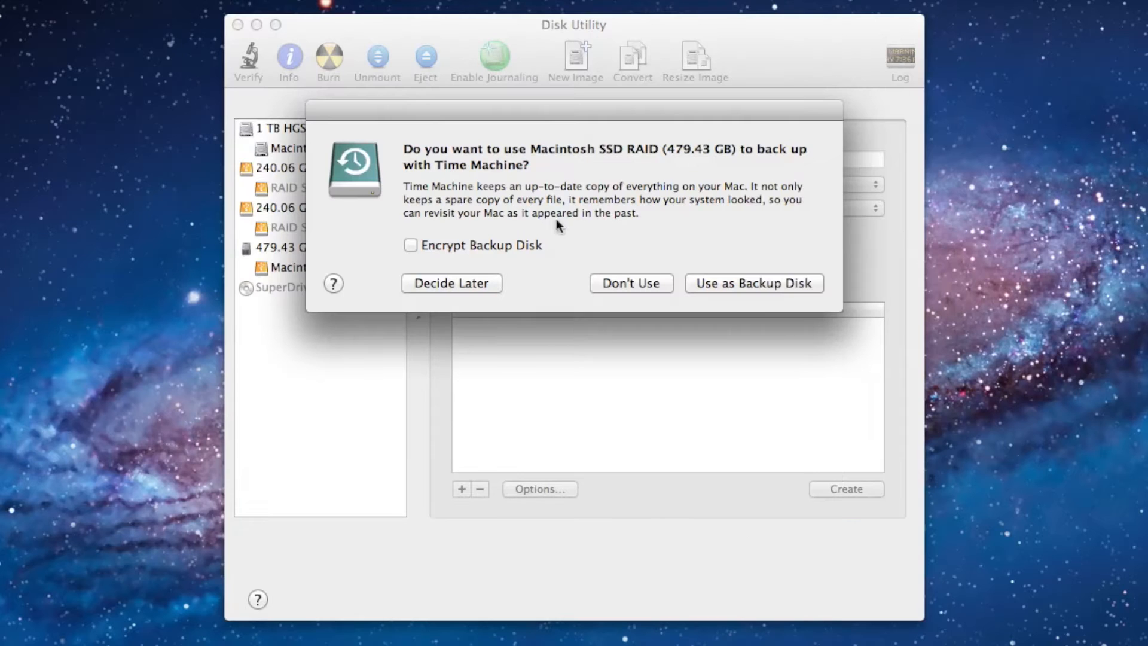
{"action": "left_click", "coordinate": [630, 284]}
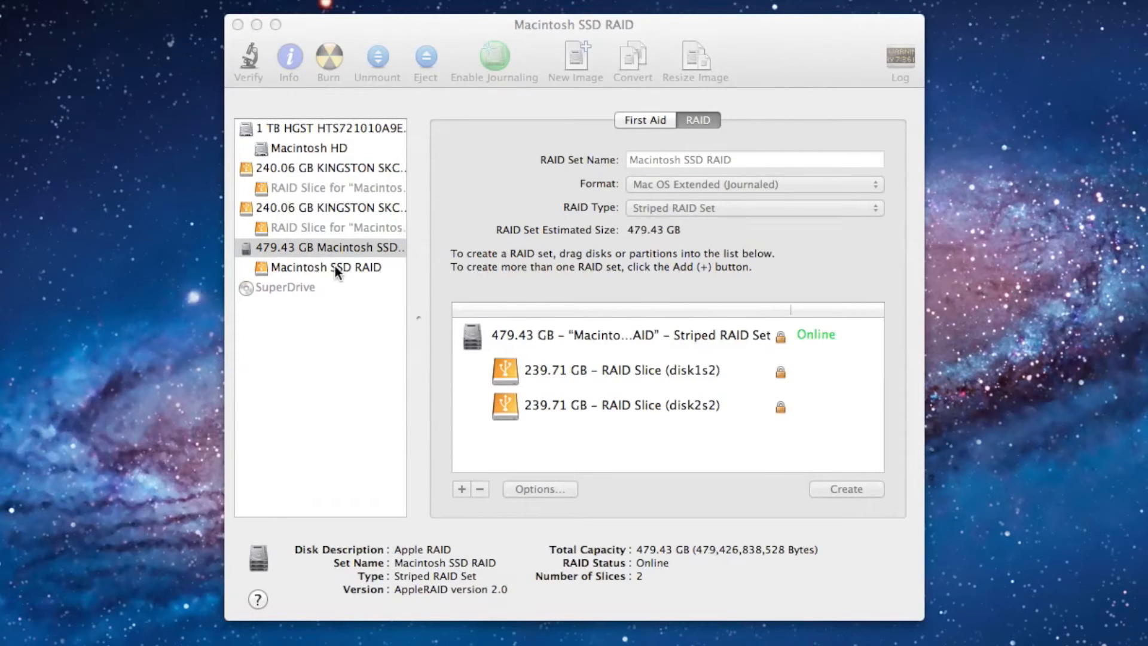
{"action": "left_click", "coordinate": [328, 246]}
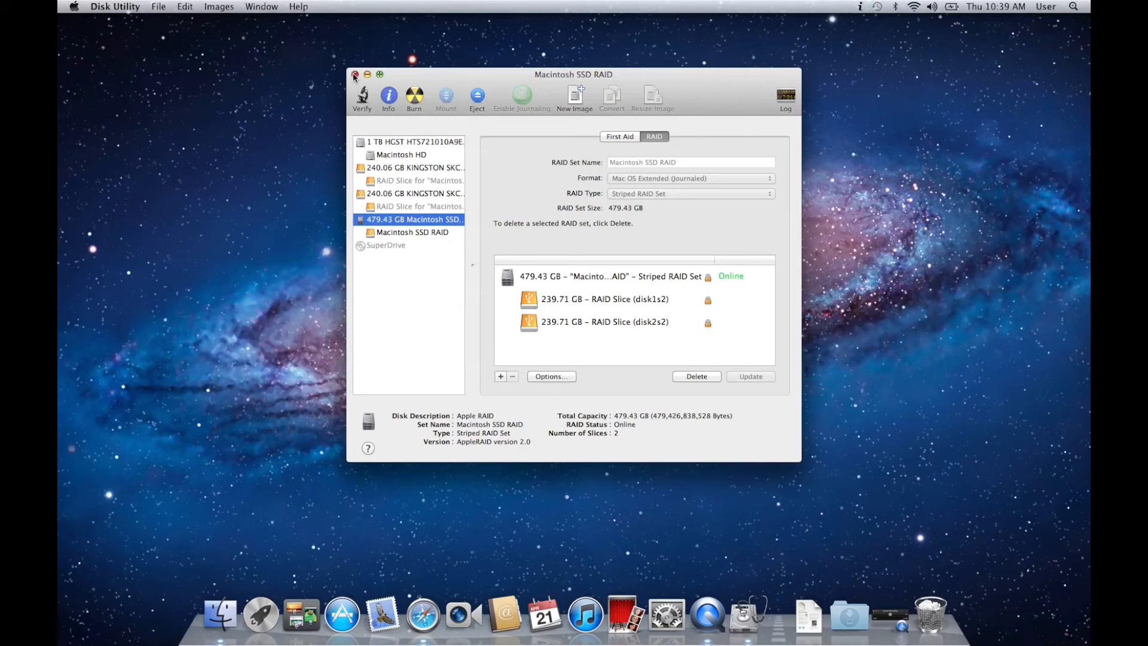
Step: Close Disk Utility and open the Save Apple Dollars downloads page in Safari
{"action": "left_click", "coordinate": [354, 74]}
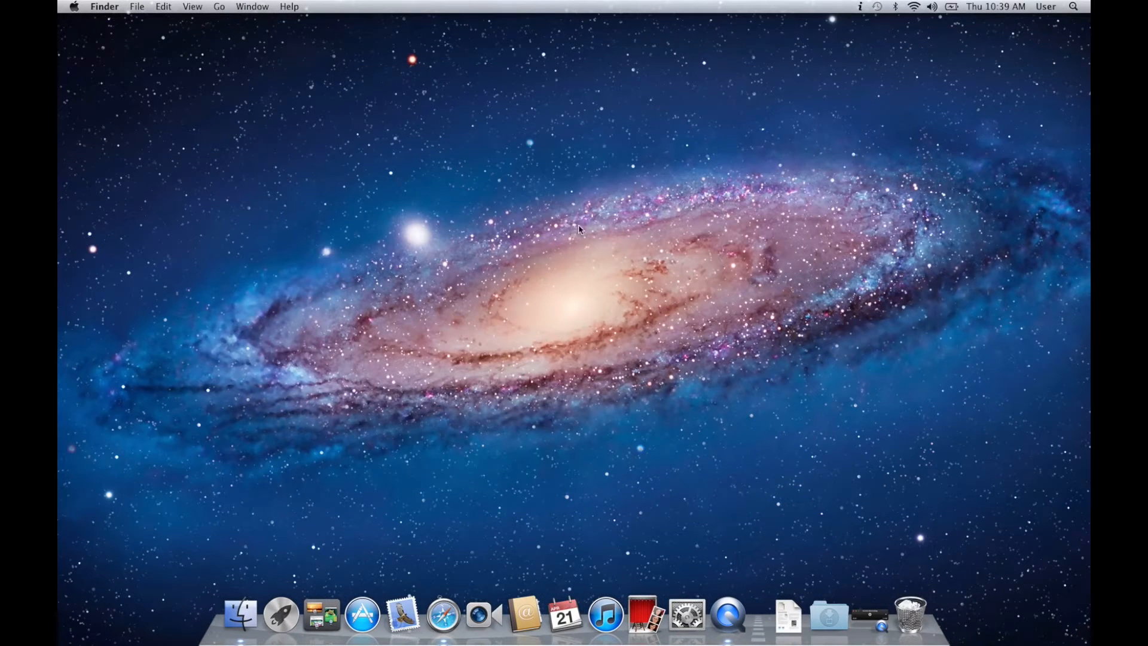
{"action": "mouse_move", "coordinate": [442, 613]}
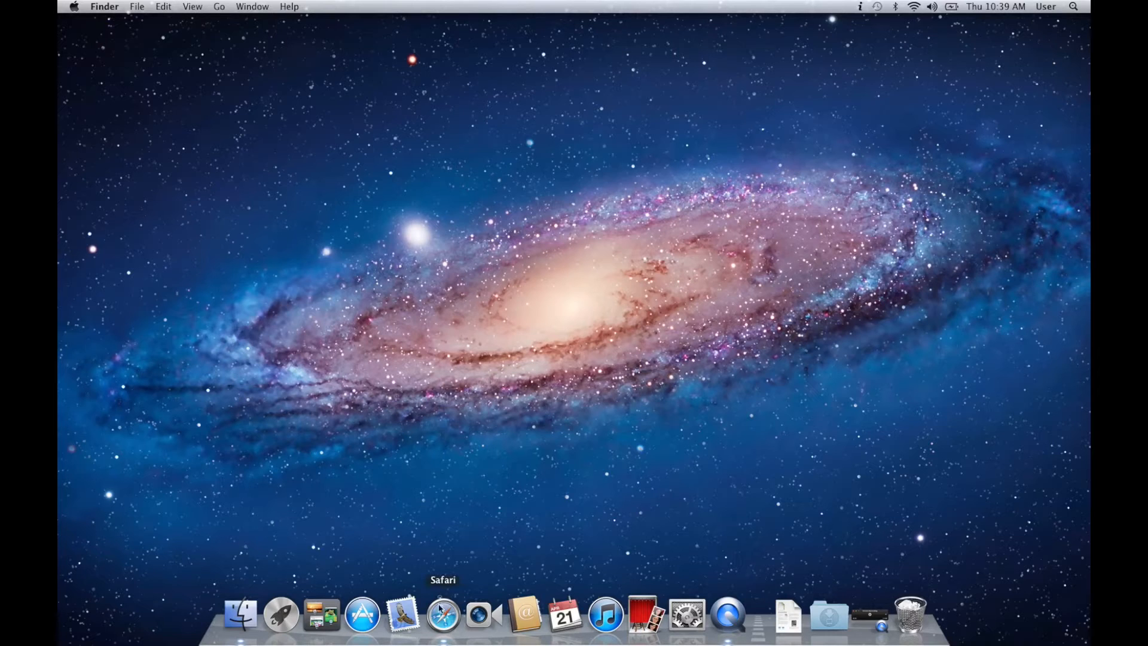
{"action": "left_click", "coordinate": [443, 613]}
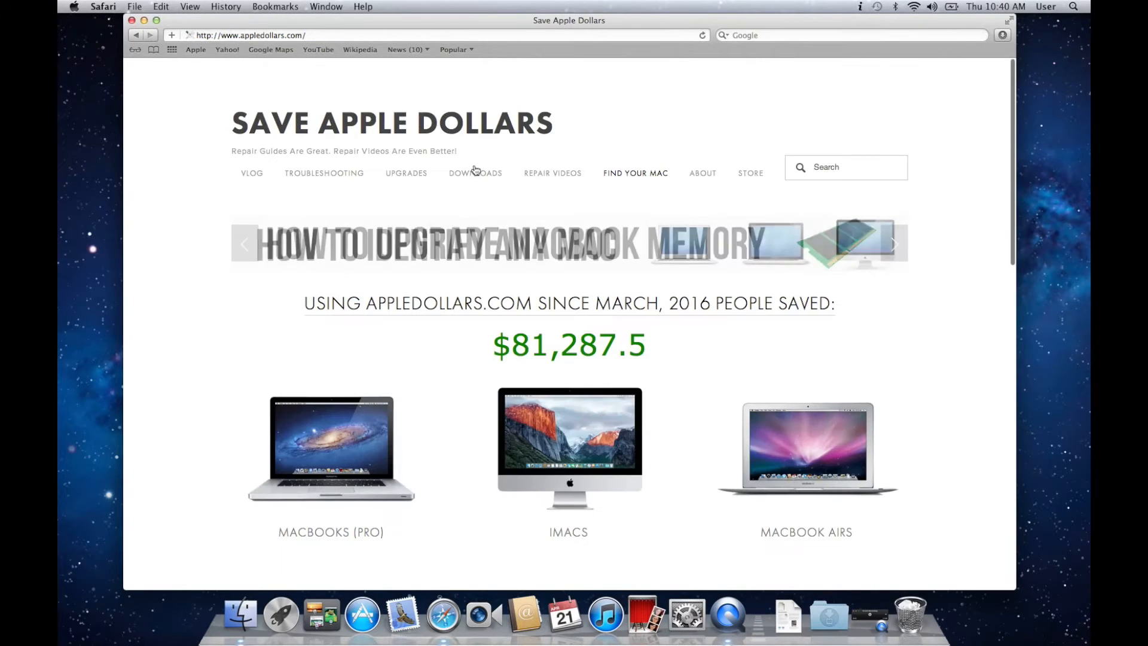
{"action": "left_click", "coordinate": [475, 172]}
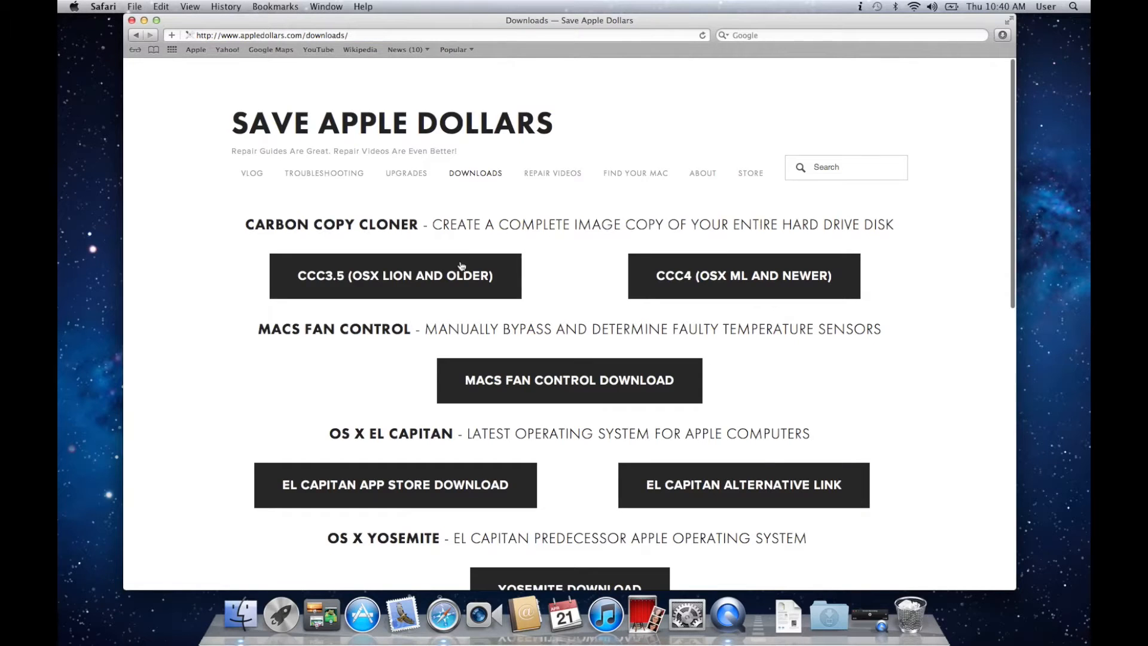
Step: Download CCC 3.5 (OS X Lion and older) and show it in Safari's Downloads list
{"action": "left_click", "coordinate": [394, 276]}
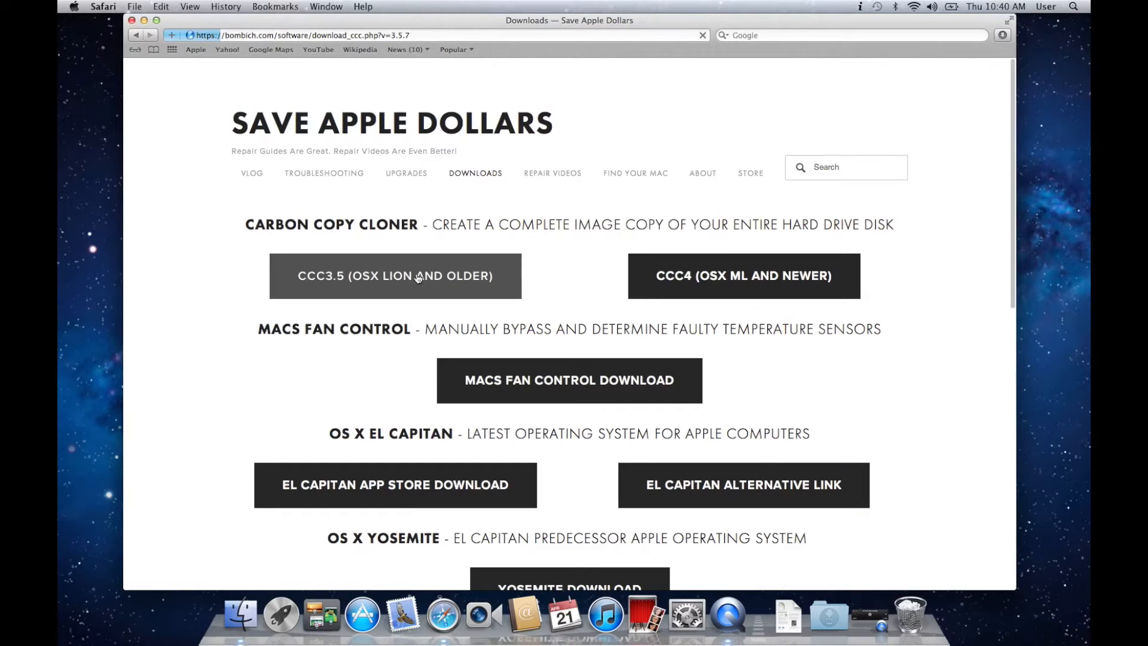
{"action": "left_click", "coordinate": [395, 276]}
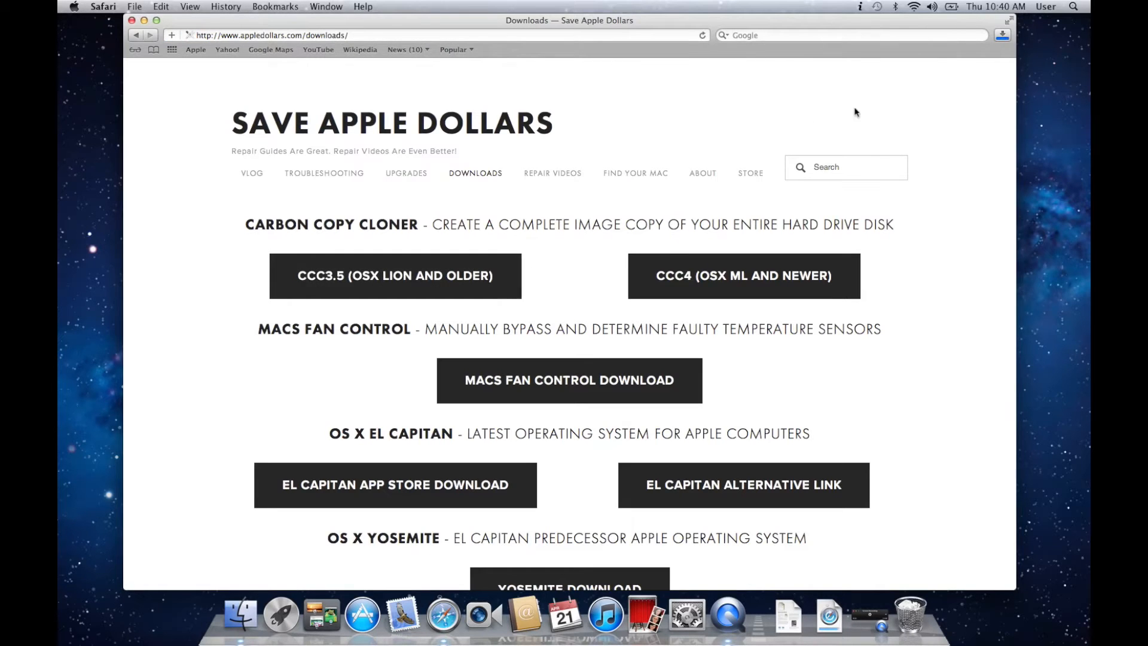
{"action": "left_click", "coordinate": [1001, 34]}
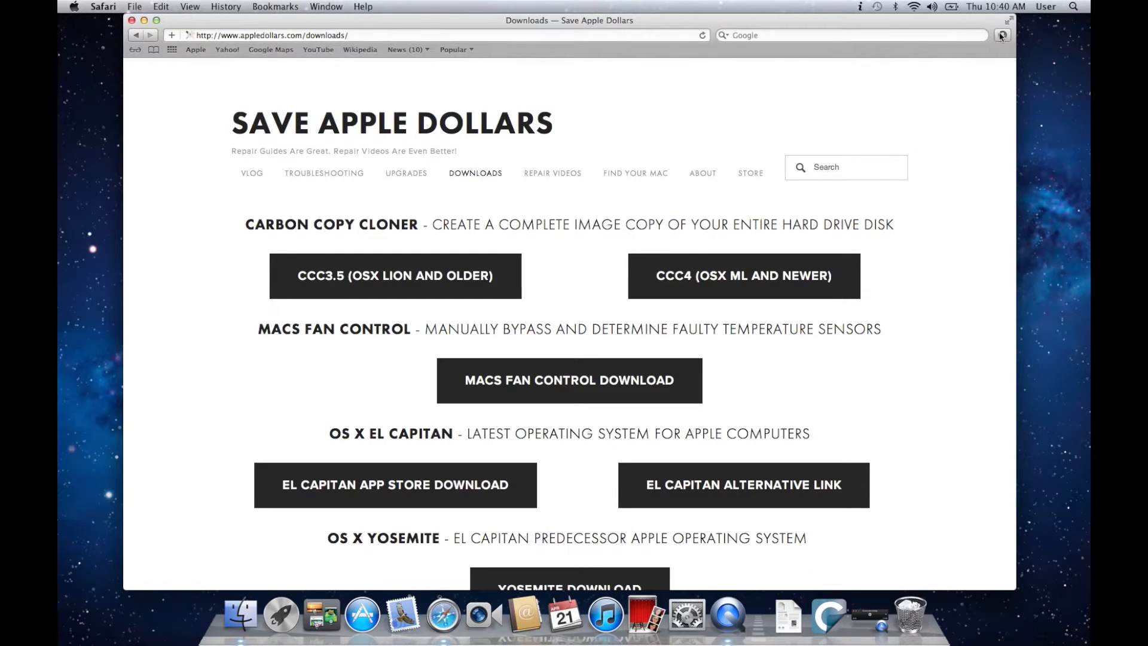
{"action": "left_click", "coordinate": [1002, 35]}
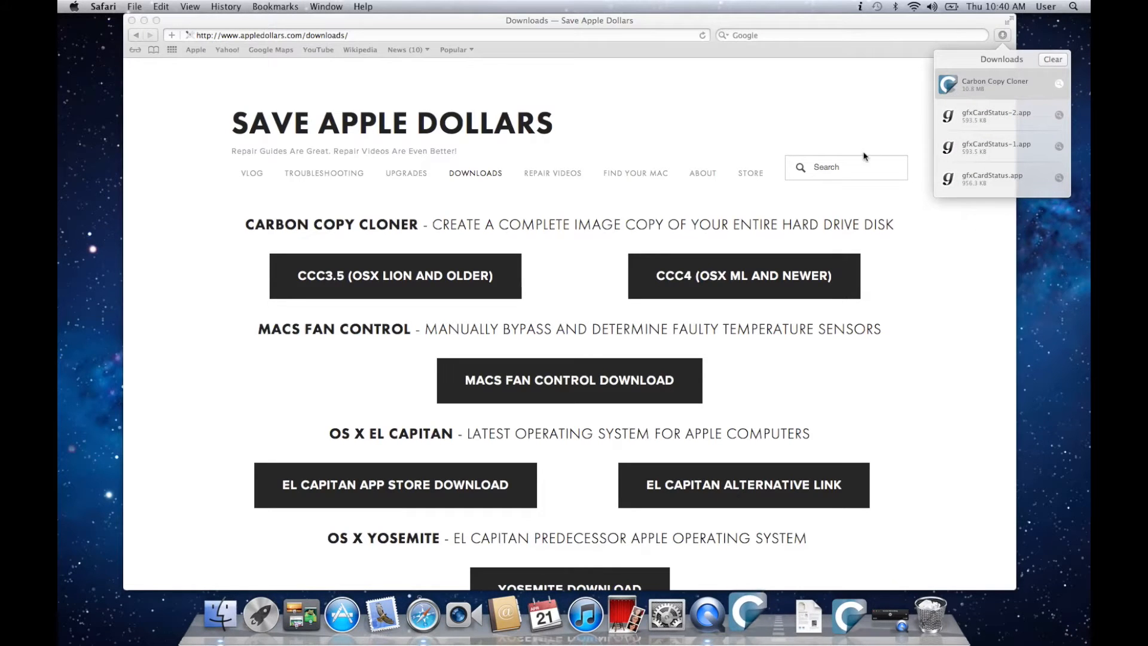
Step: Launch the downloaded Carbon Copy Cloner, agree to its licence and continue with the trial
{"action": "double_click", "coordinate": [994, 84]}
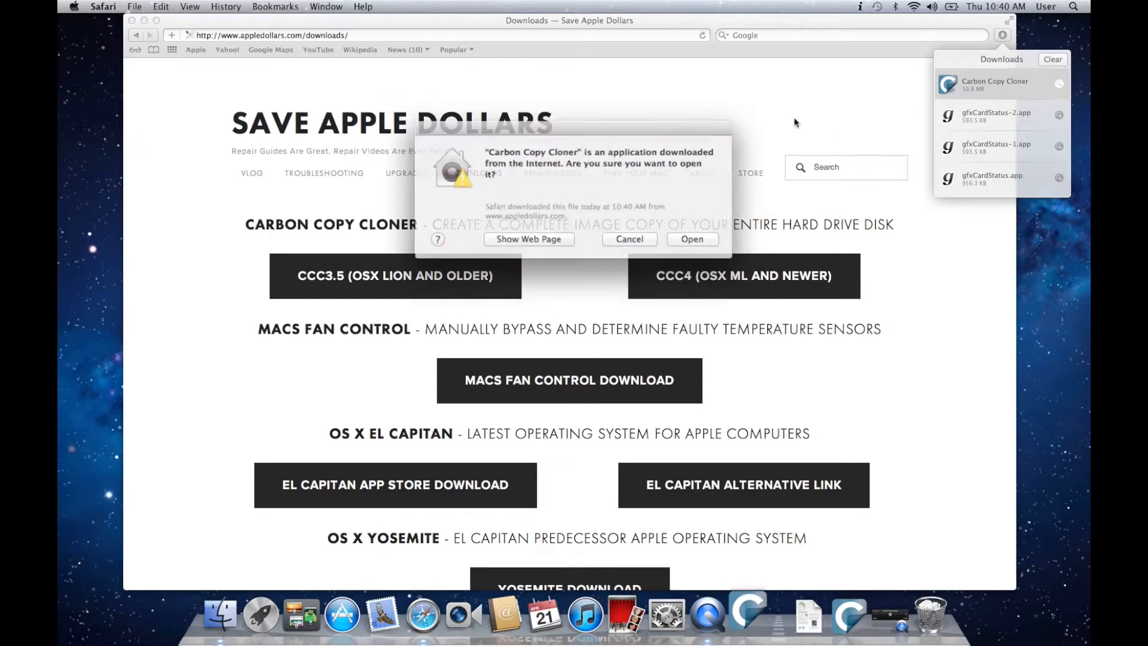
{"action": "left_click", "coordinate": [690, 240]}
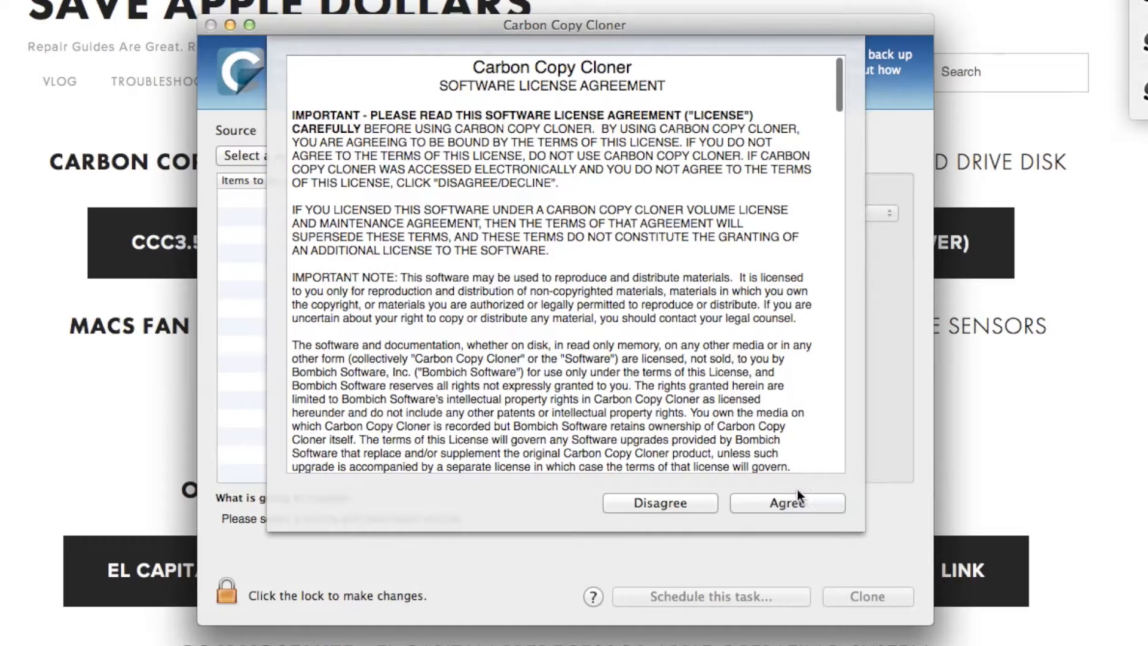
{"action": "left_click", "coordinate": [787, 504]}
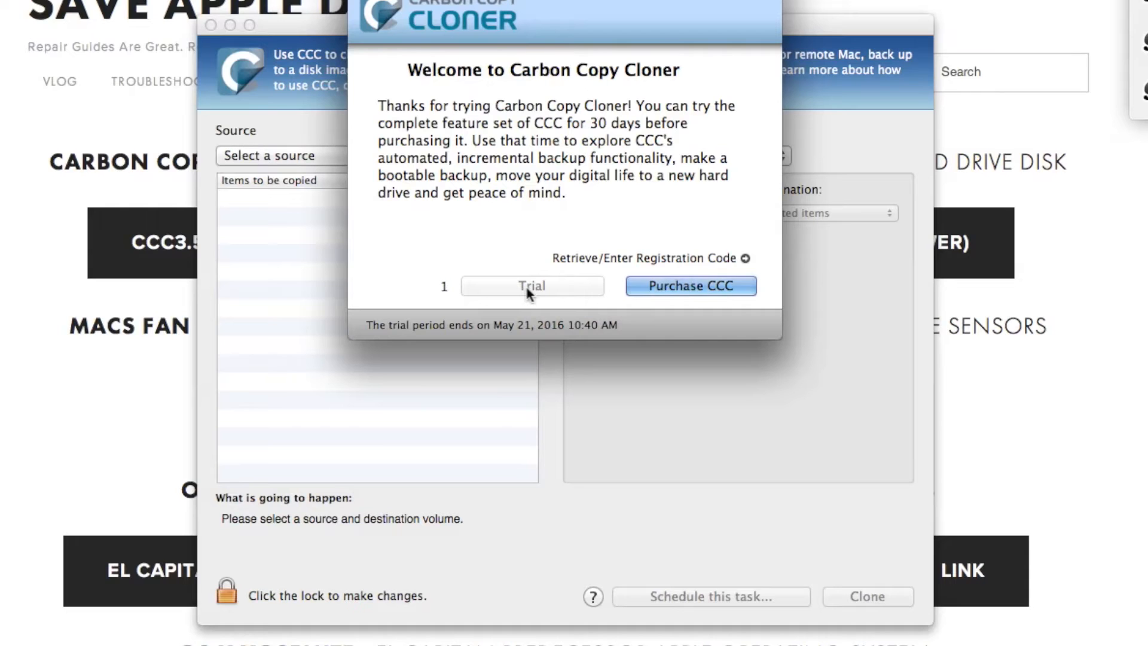
{"action": "left_click", "coordinate": [531, 286]}
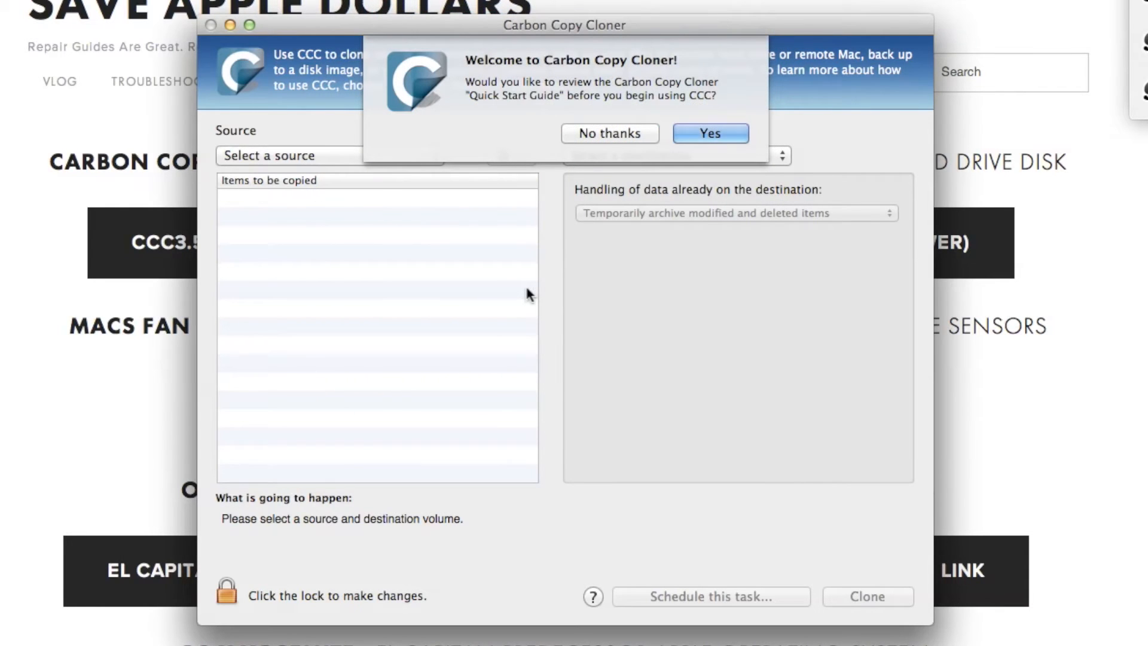
{"action": "mouse_move", "coordinate": [572, 190]}
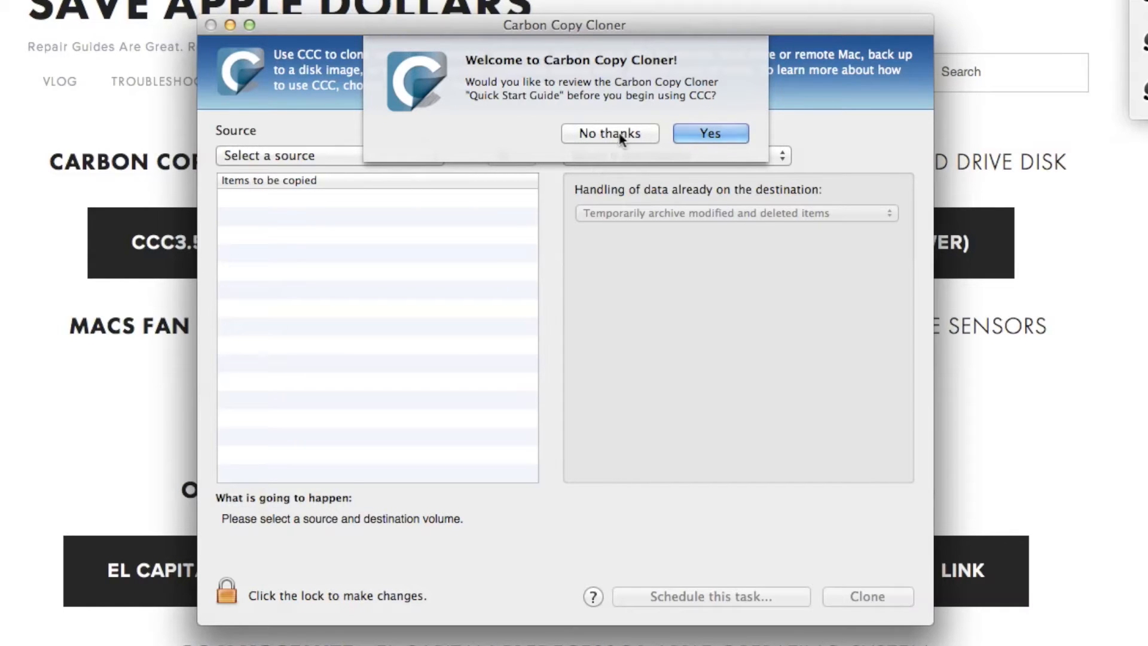
Step: Skip the quick start, set Macintosh HD as source and Macintosh SSD RAID as destination, start the clone and authorise it
{"action": "left_click", "coordinate": [609, 133]}
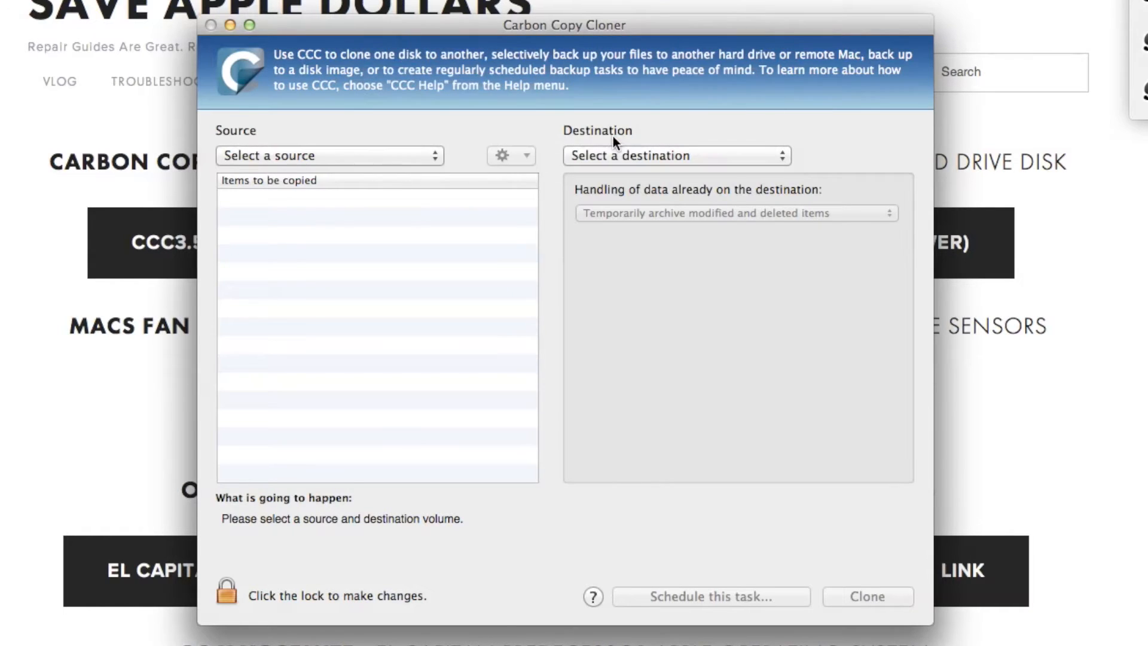
{"action": "left_click", "coordinate": [329, 155]}
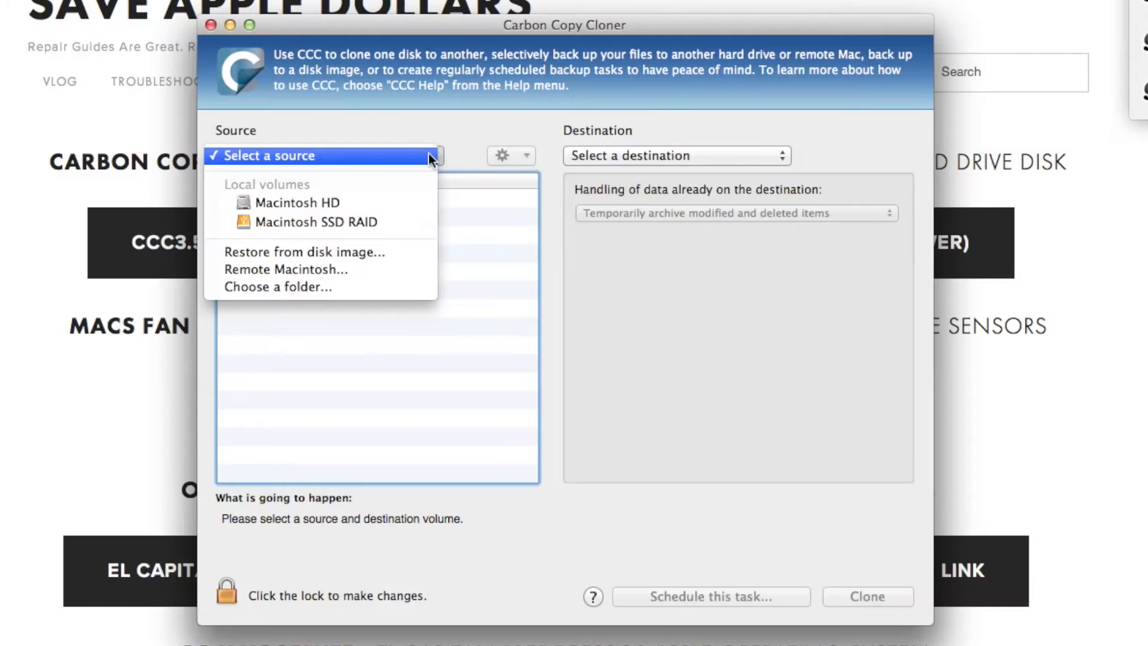
{"action": "mouse_move", "coordinate": [298, 203]}
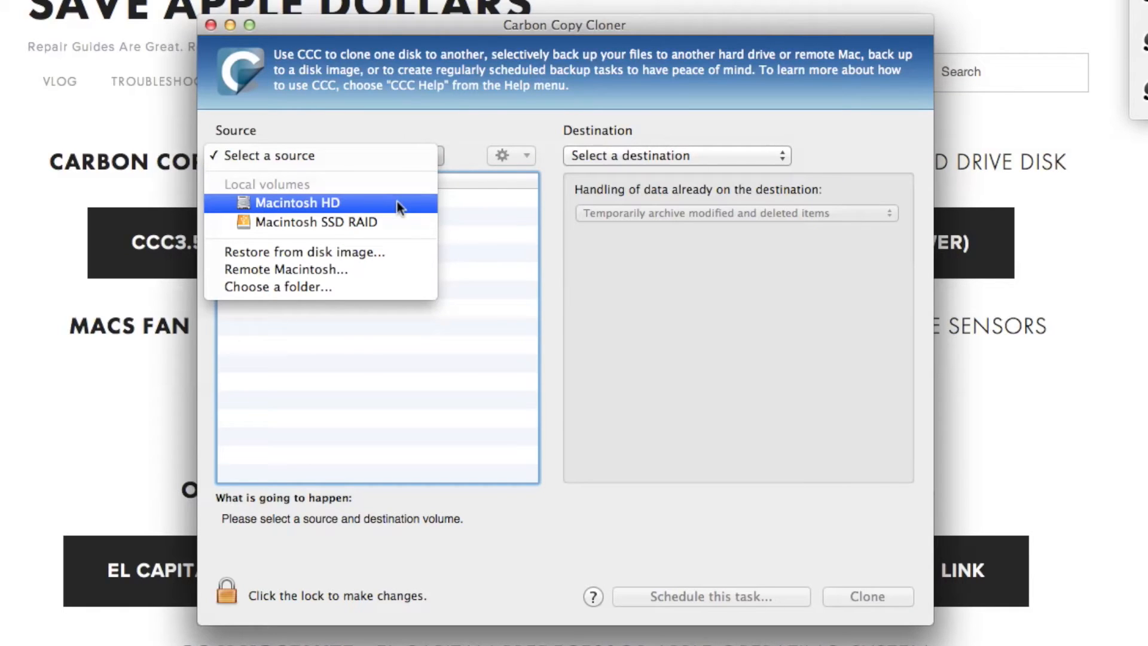
{"action": "left_click", "coordinate": [298, 203]}
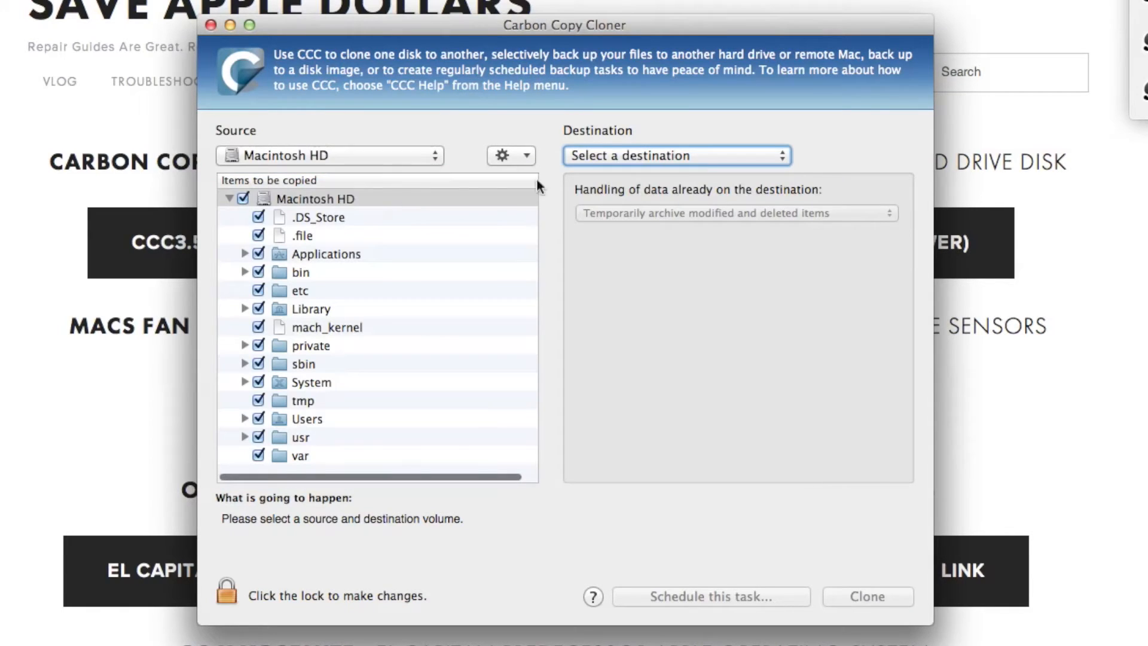
{"action": "left_click", "coordinate": [673, 155]}
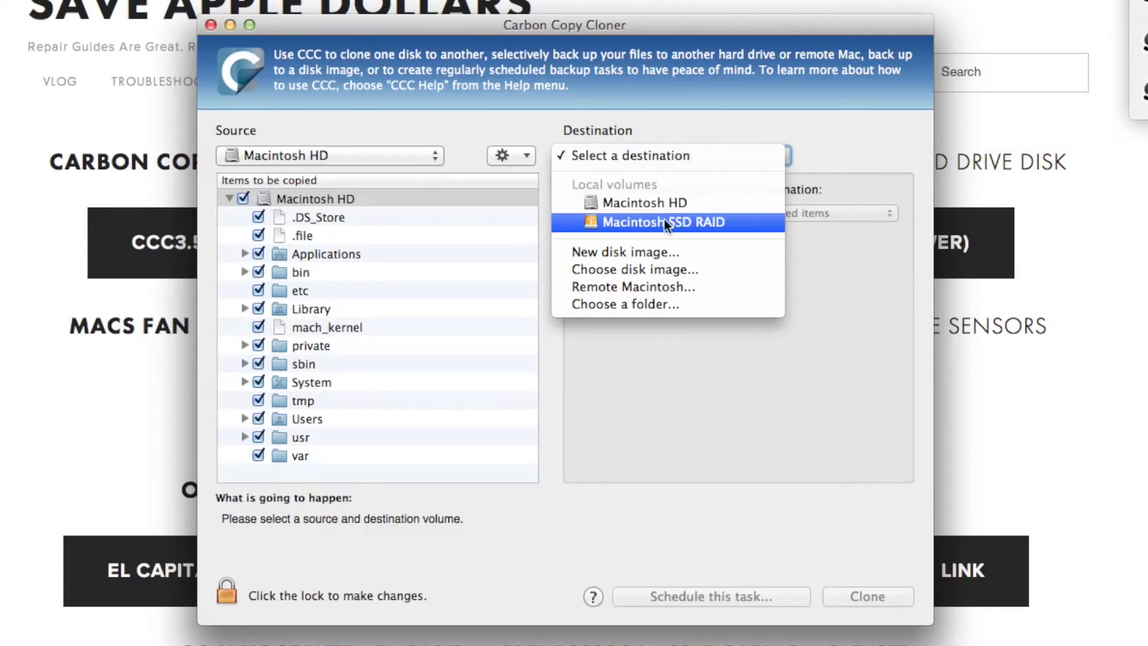
{"action": "left_click", "coordinate": [662, 223]}
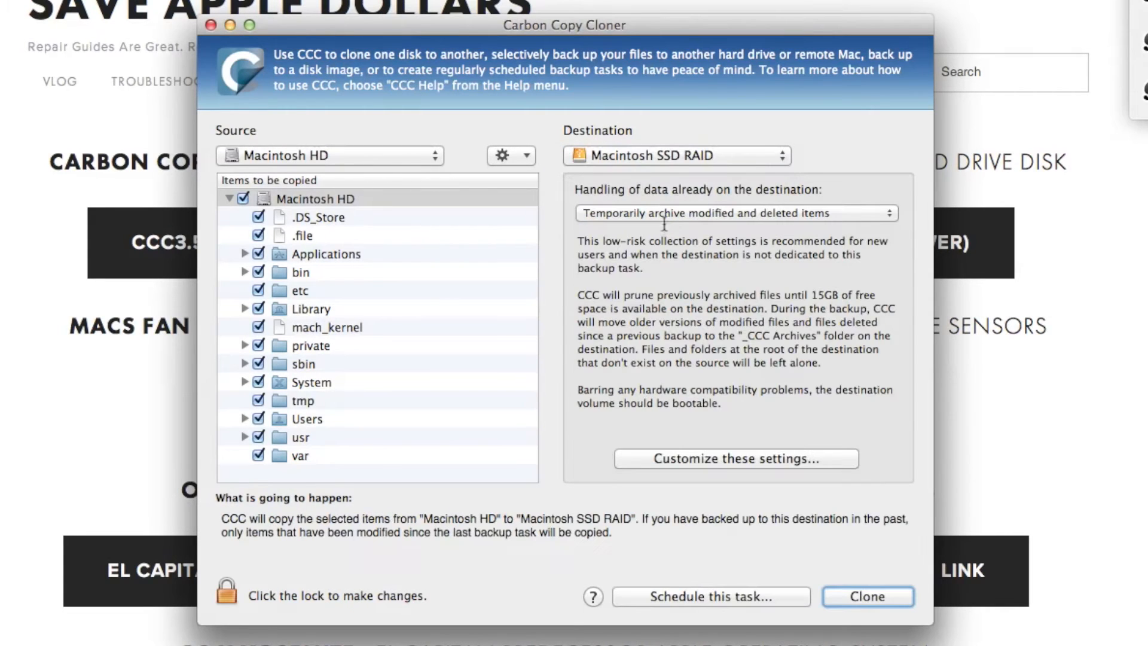
{"action": "mouse_move", "coordinate": [868, 596]}
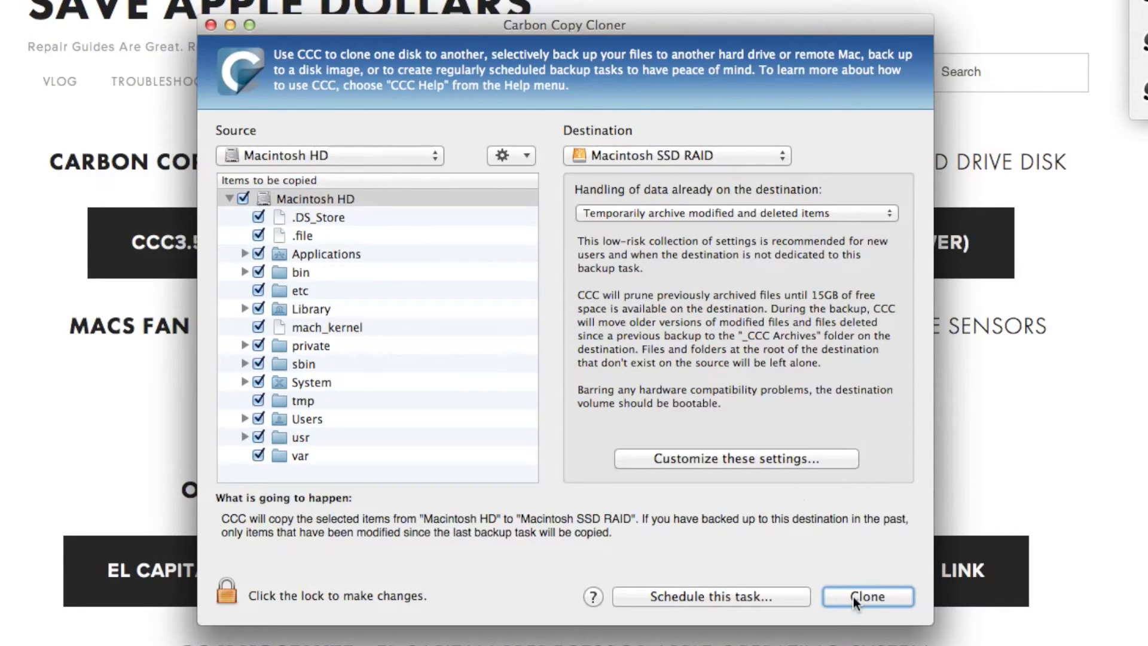
{"action": "left_click", "coordinate": [867, 595]}
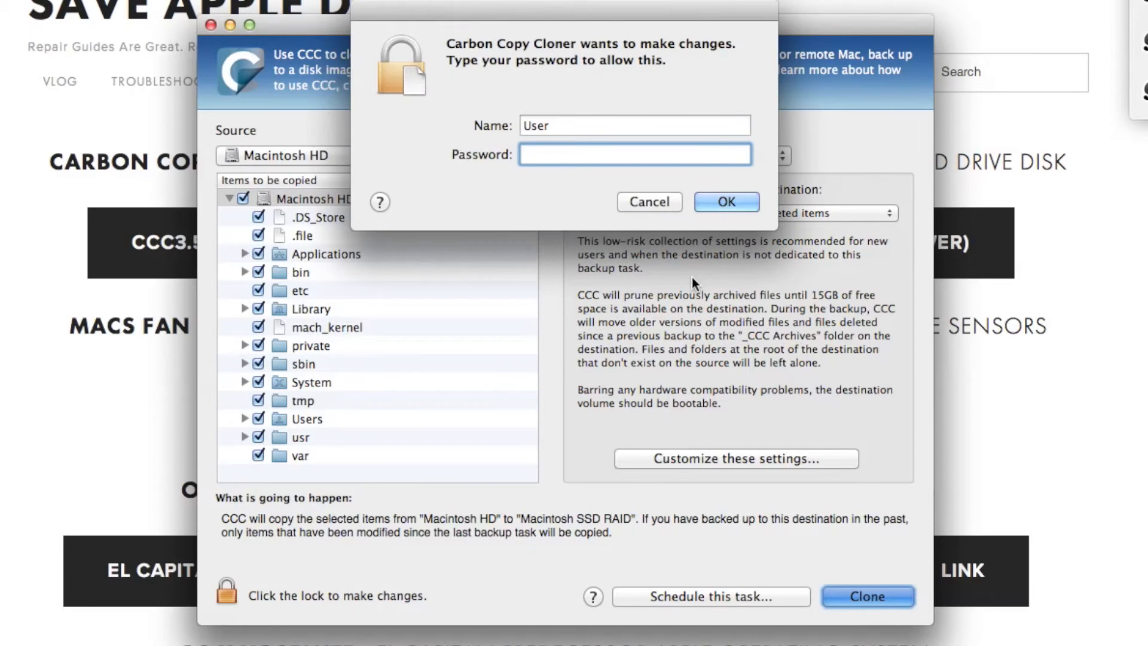
{"action": "left_click", "coordinate": [724, 201]}
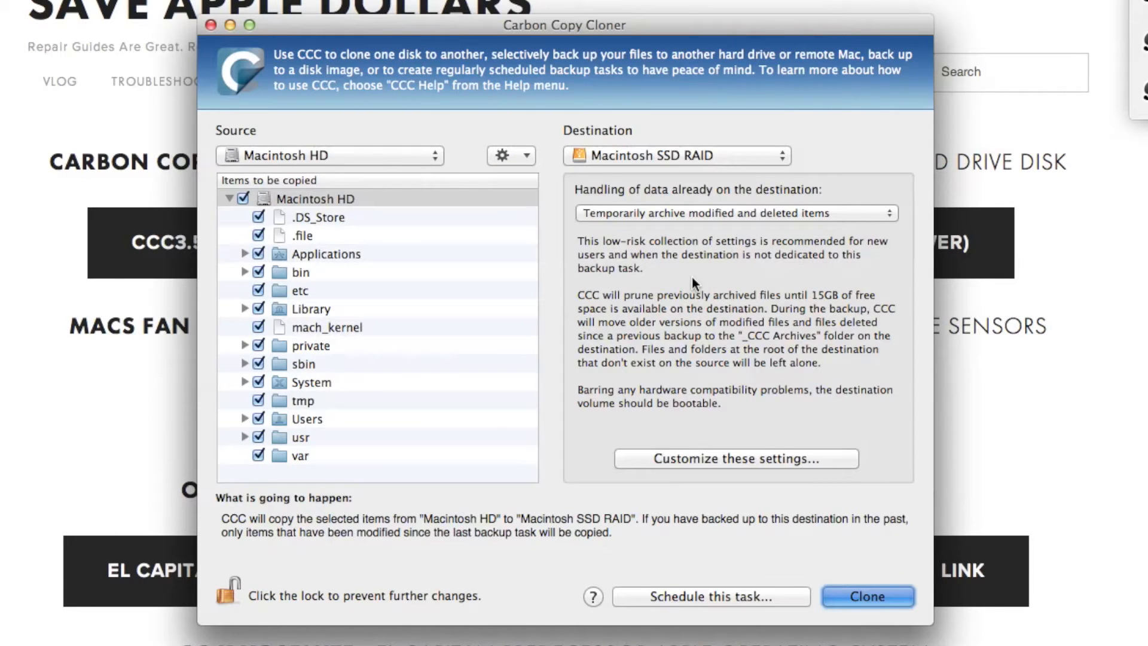
Step: Acknowledge the completed 9.15 GB backup to the RAID and quit Carbon Copy Cloner
{"action": "left_click", "coordinate": [867, 595]}
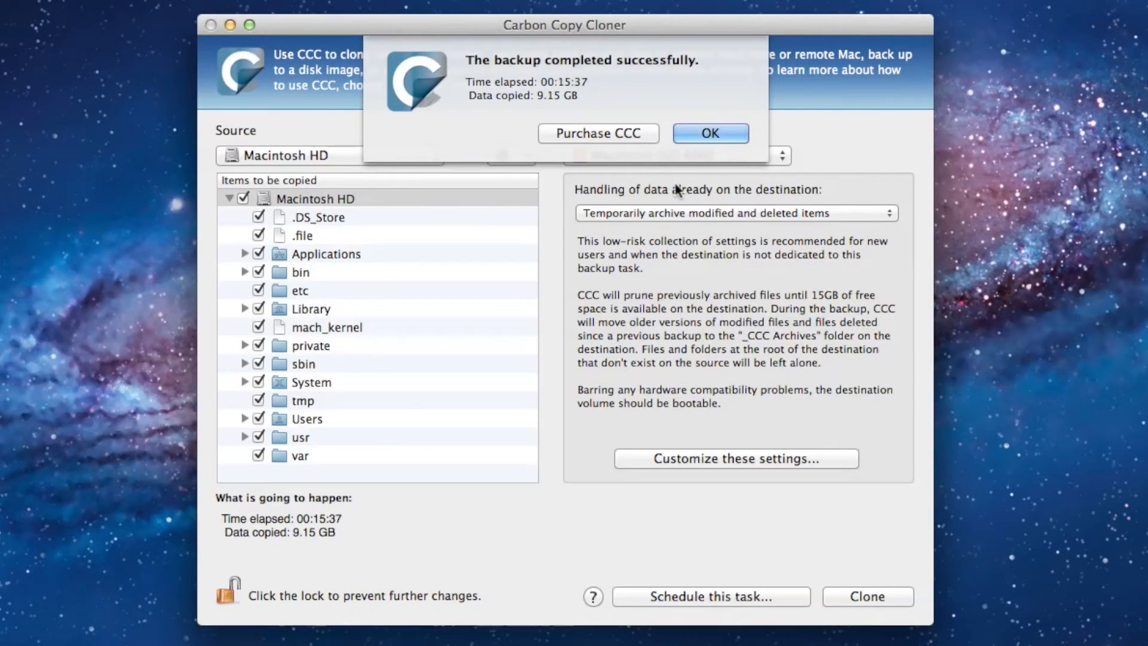
{"action": "left_click", "coordinate": [709, 133]}
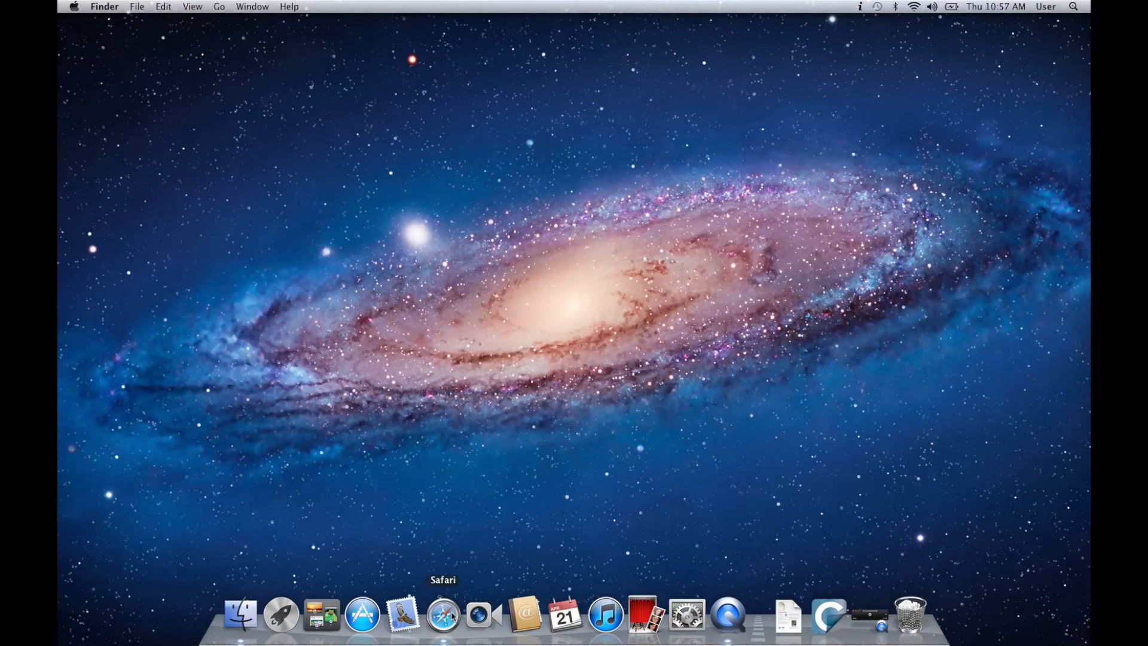
{"action": "left_click", "coordinate": [442, 613]}
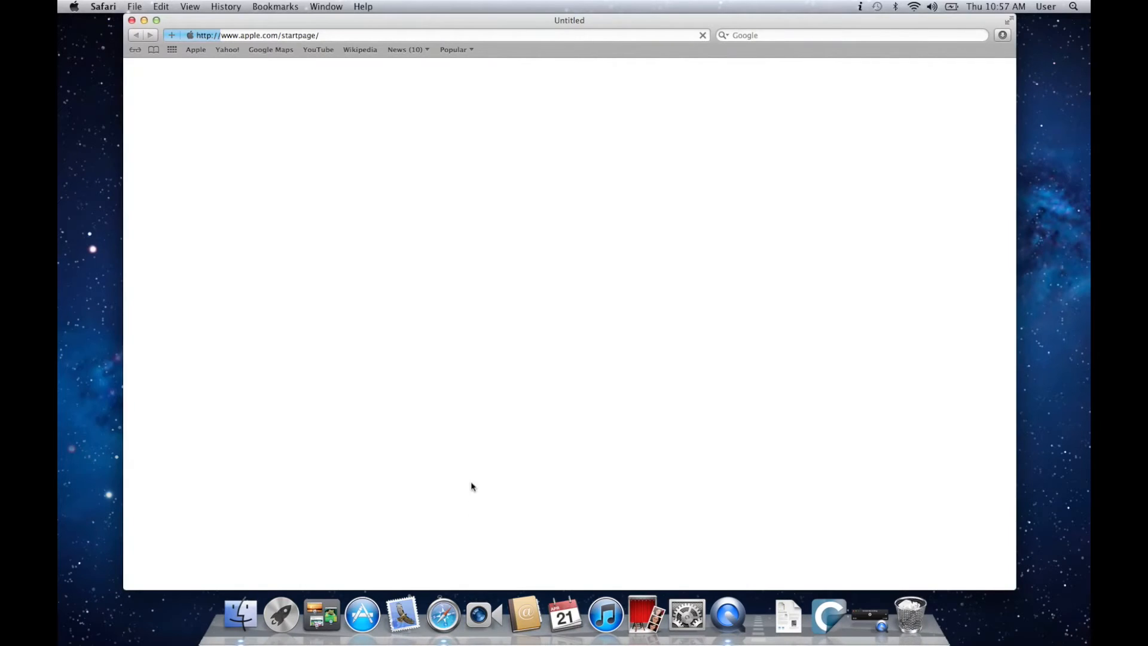
{"action": "left_click", "coordinate": [195, 49]}
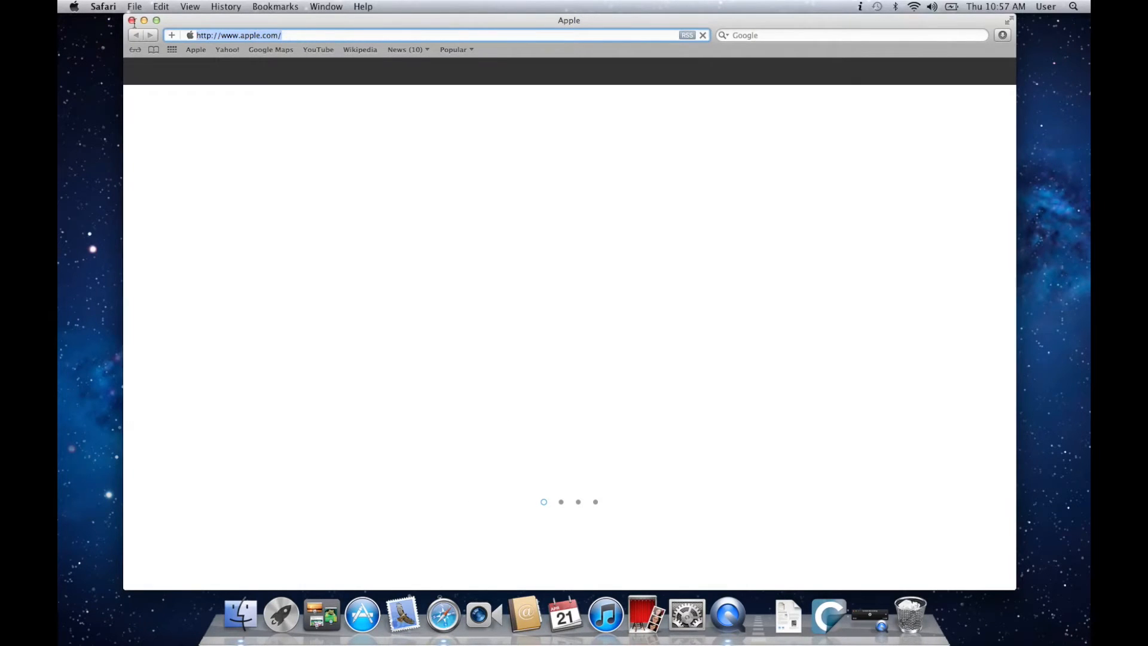
{"action": "type", "text": "www.appledollars.com"}
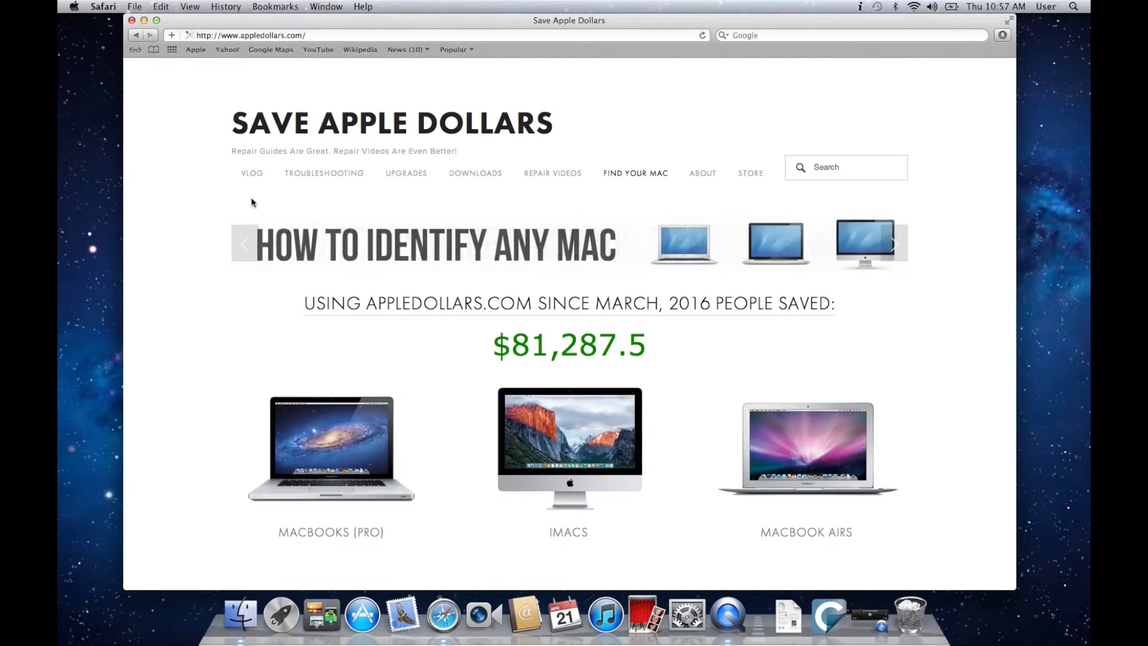
{"action": "scroll", "scroll_direction": "down", "scroll_amount": 3}
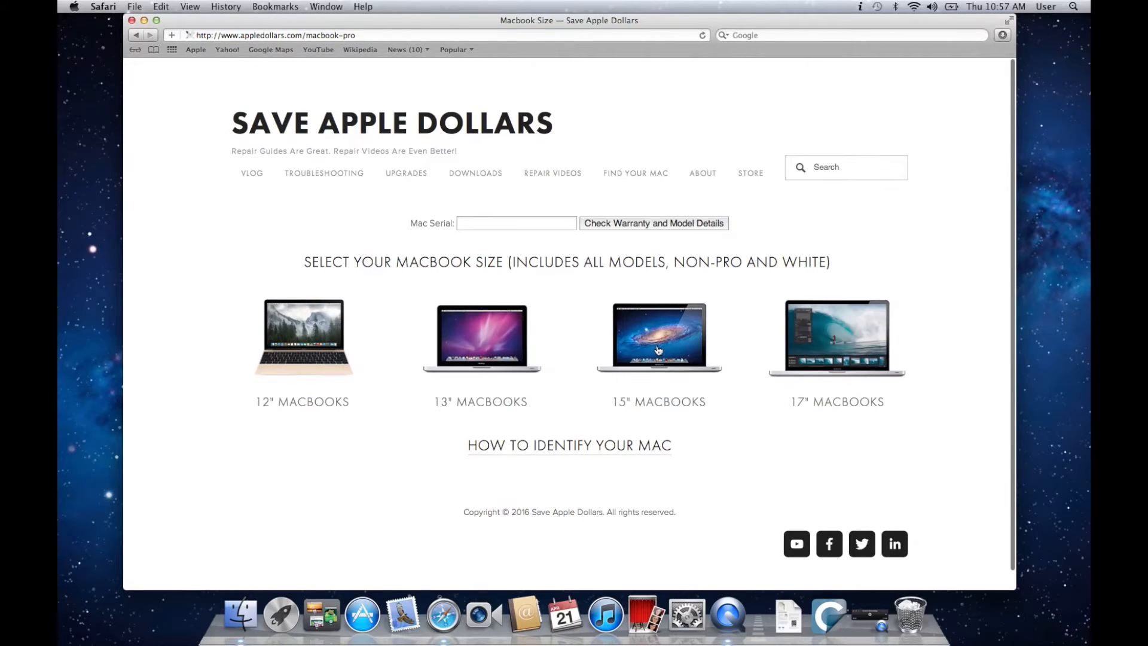
{"action": "left_click", "coordinate": [658, 337]}
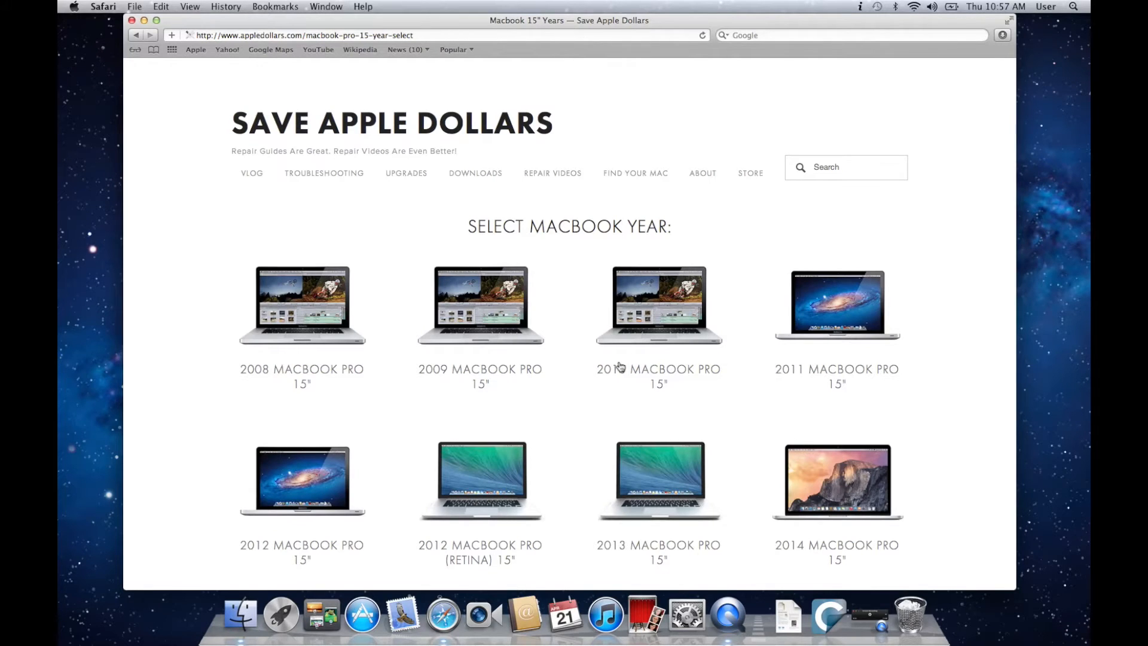
{"action": "left_click", "coordinate": [656, 304]}
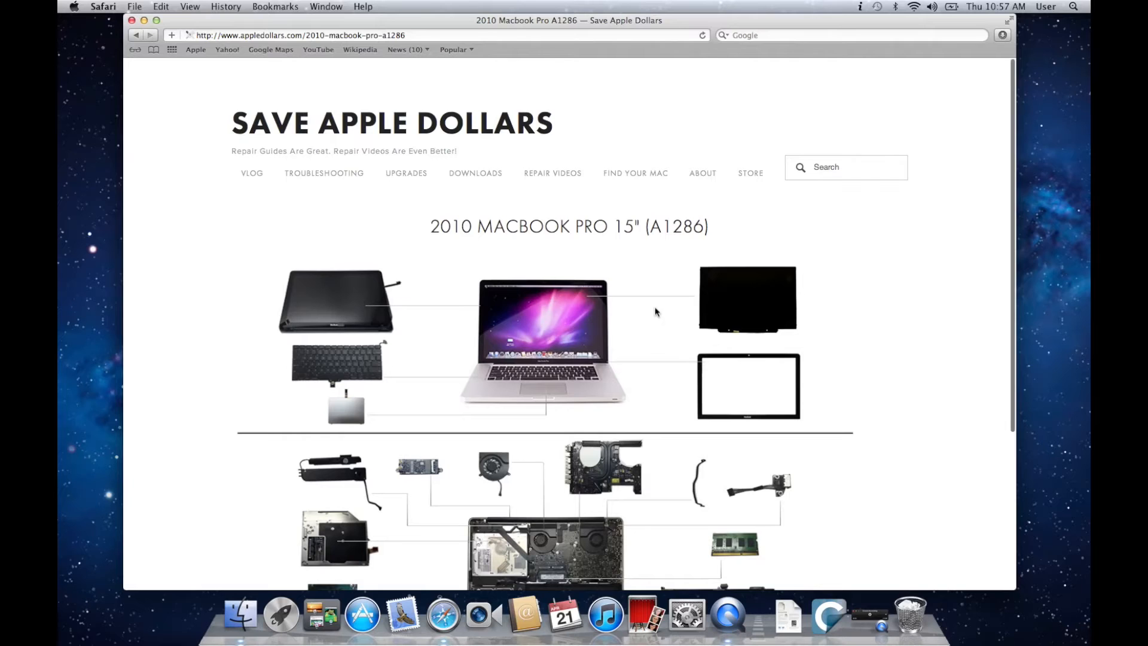
Step: Scroll to the ThingLink parts diagram and play a part's repair video
{"action": "scroll", "scroll_direction": "down", "scroll_amount": 3}
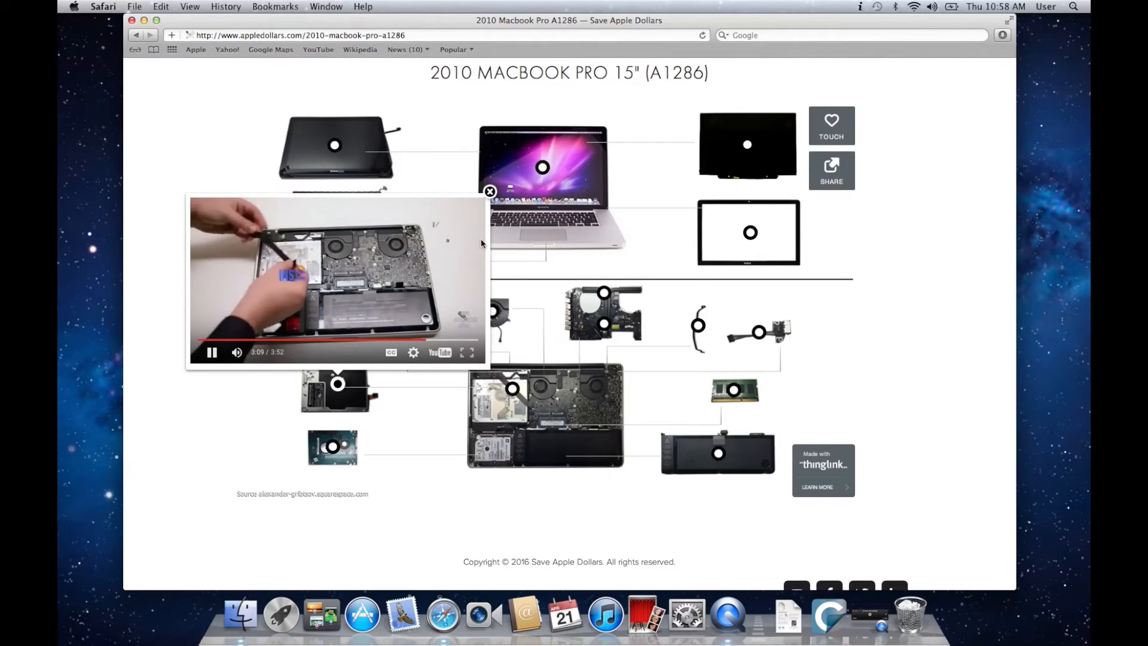
{"action": "left_click", "coordinate": [489, 191]}
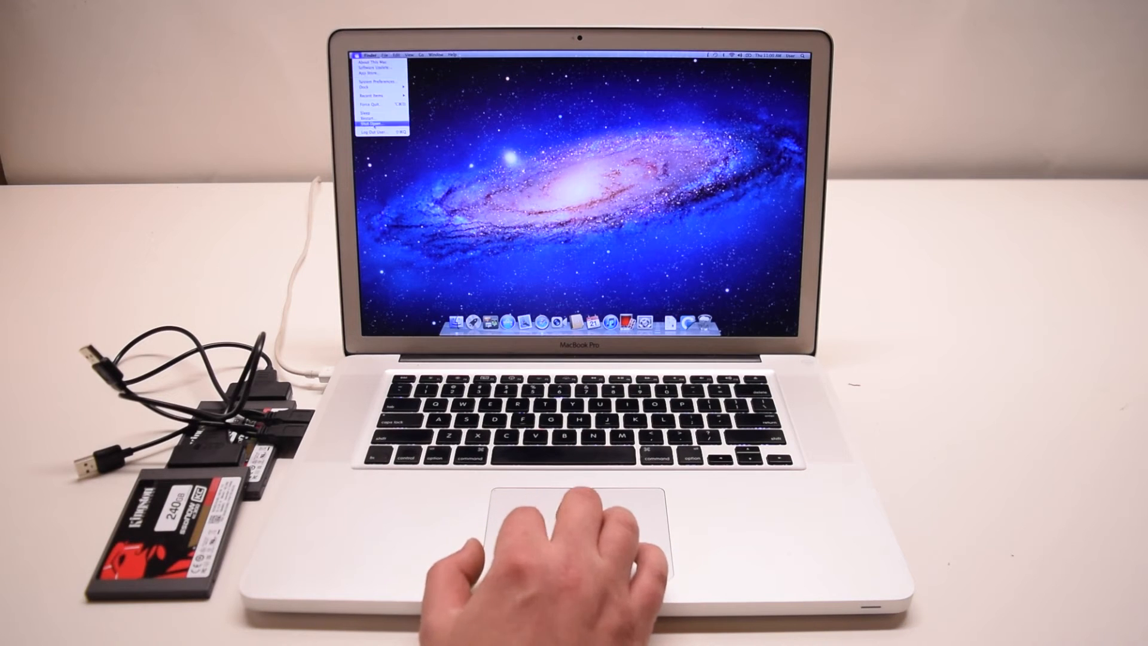
Step: Shut down the MacBook from the Apple menu and confirm
{"action": "left_click", "coordinate": [374, 125]}
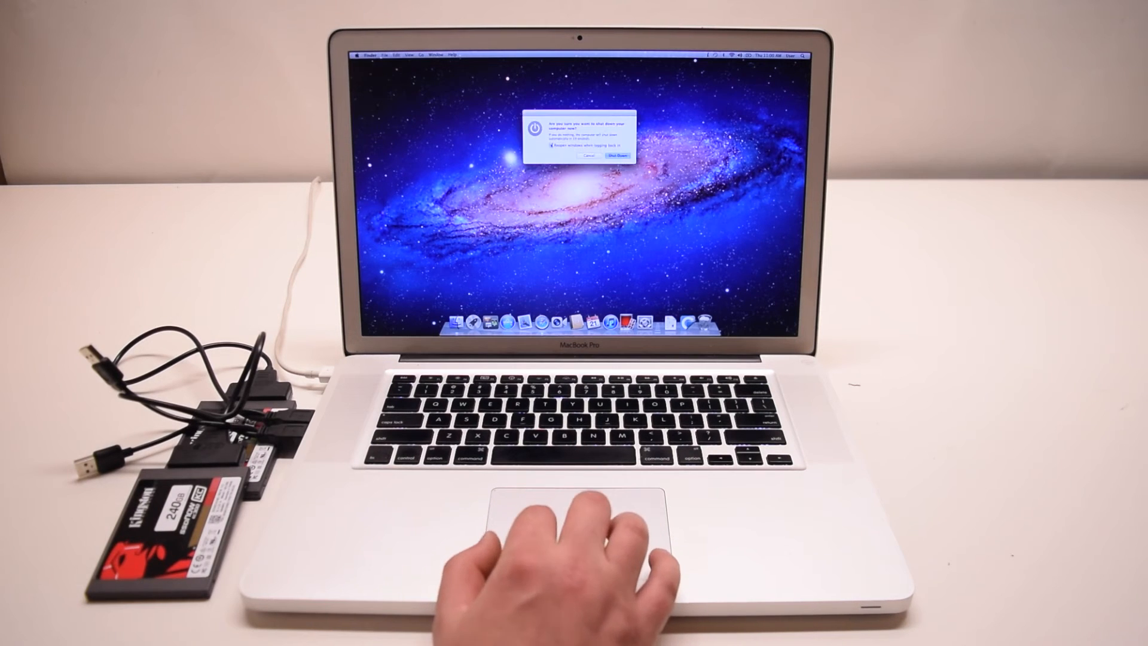
{"action": "left_click", "coordinate": [585, 156]}
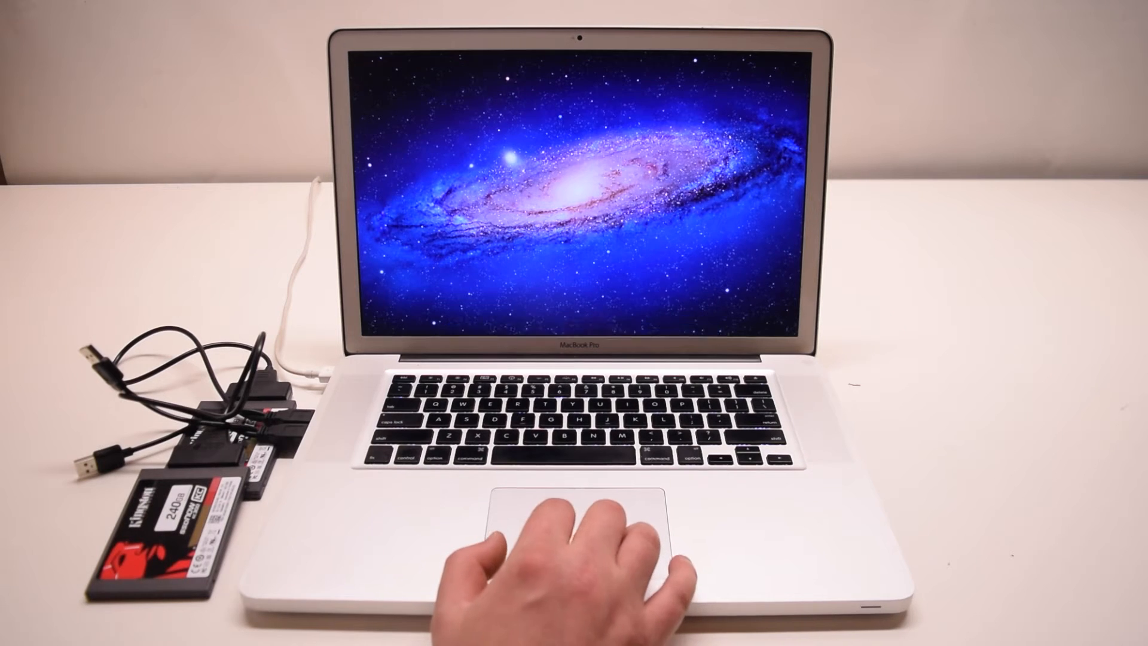